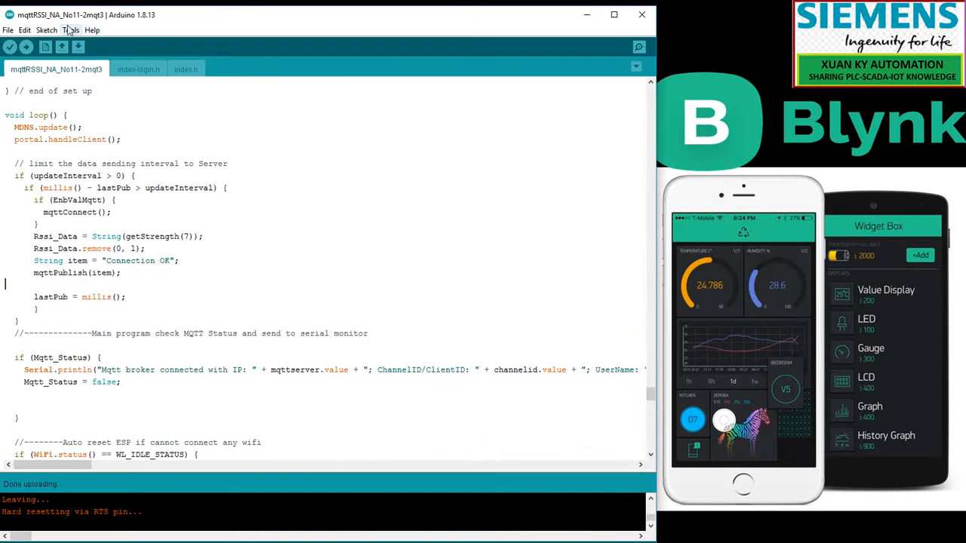
Step: Switch from Arduino IDE to File Explorer after the mqttRSSI_NA_No11-2mqt3 upload finishes
left_click(13, 533)
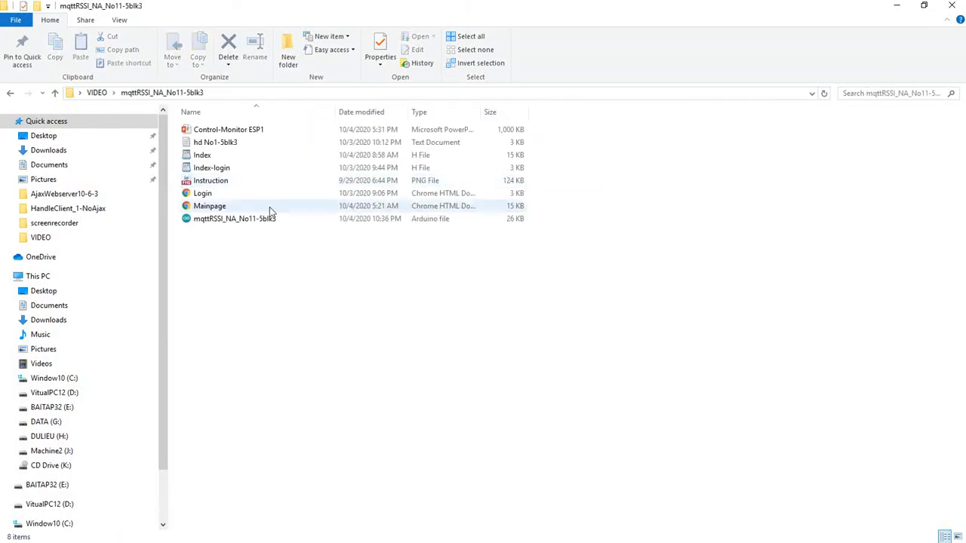
Step: Open the mqttRSSI_NA_No11-5blk3 sketch file in Arduino IDE from its context menu
right_click(234, 218)
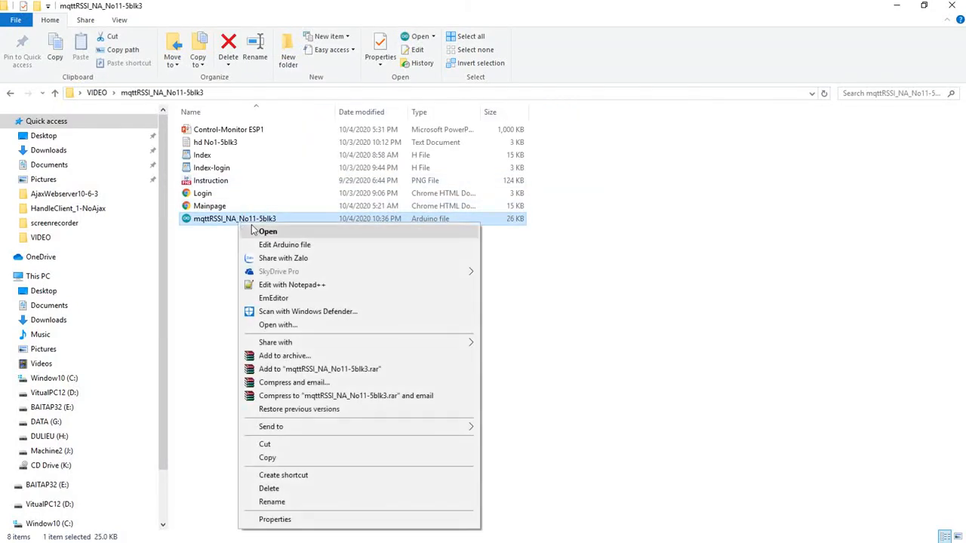
left_click(268, 231)
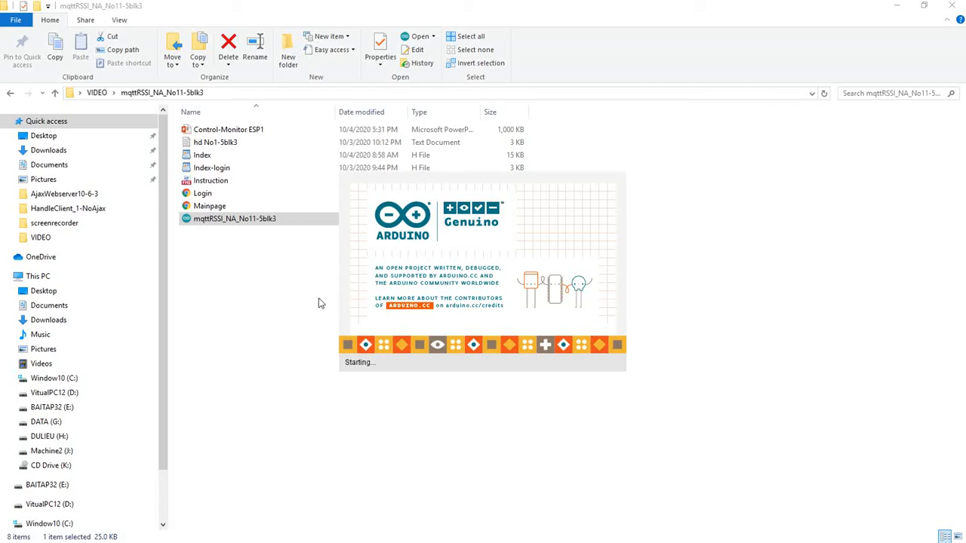
mouse_move(317, 338)
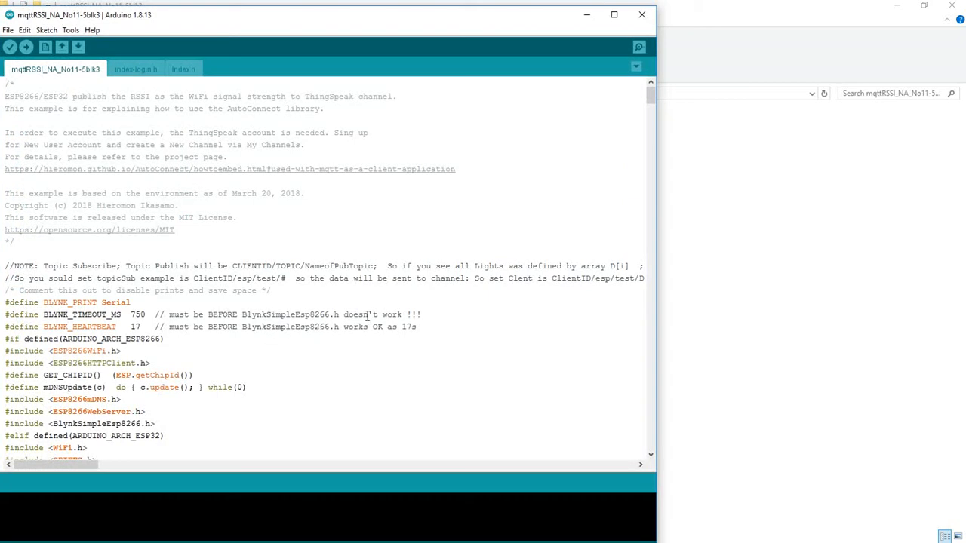
Step: Maximize Arduino IDE and scroll through the 5blk3 sketch's Blynk setup code
left_click(614, 15)
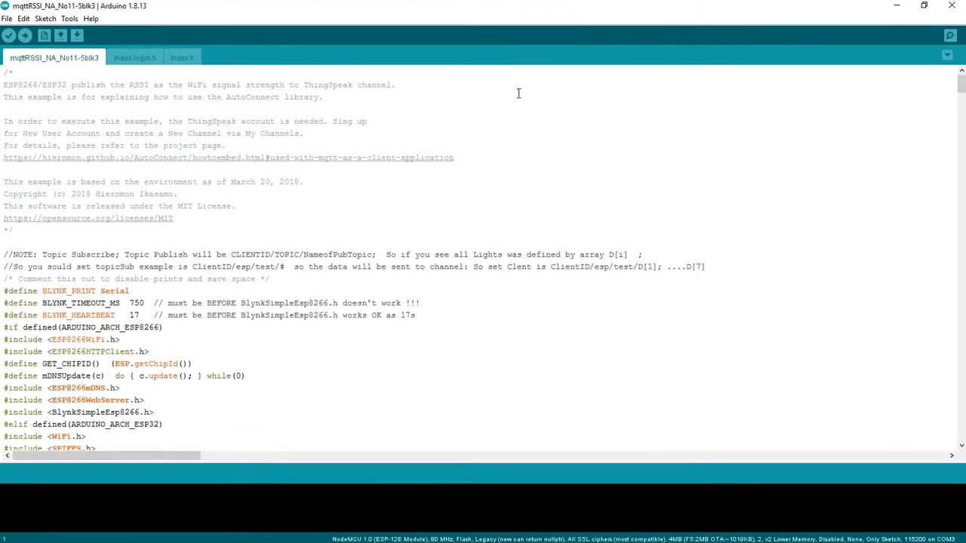
scroll("down", 3)
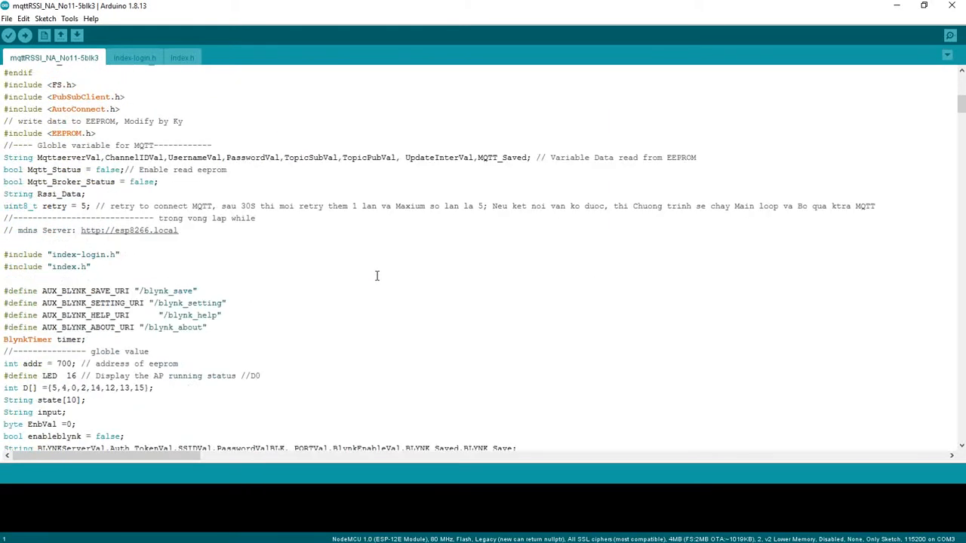
scroll("down", 3)
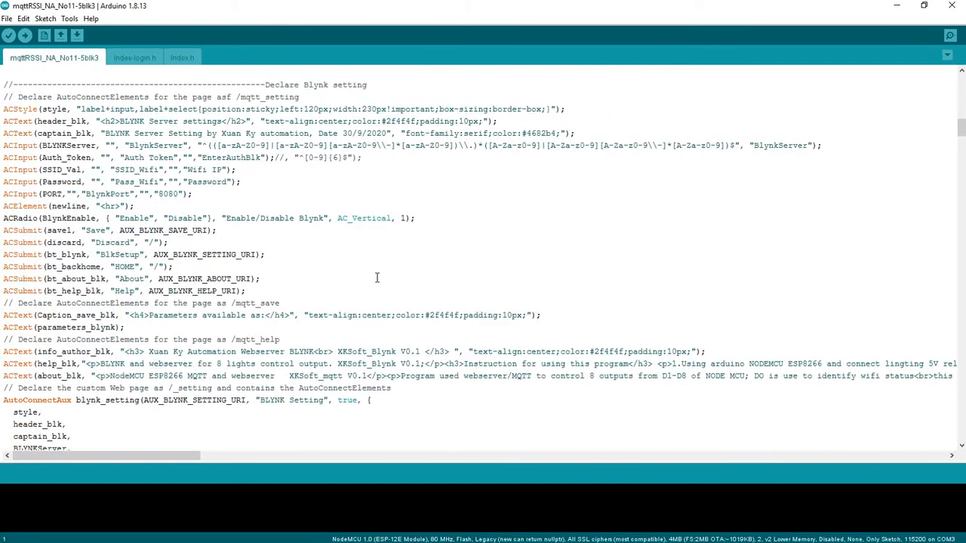
scroll("down", 3)
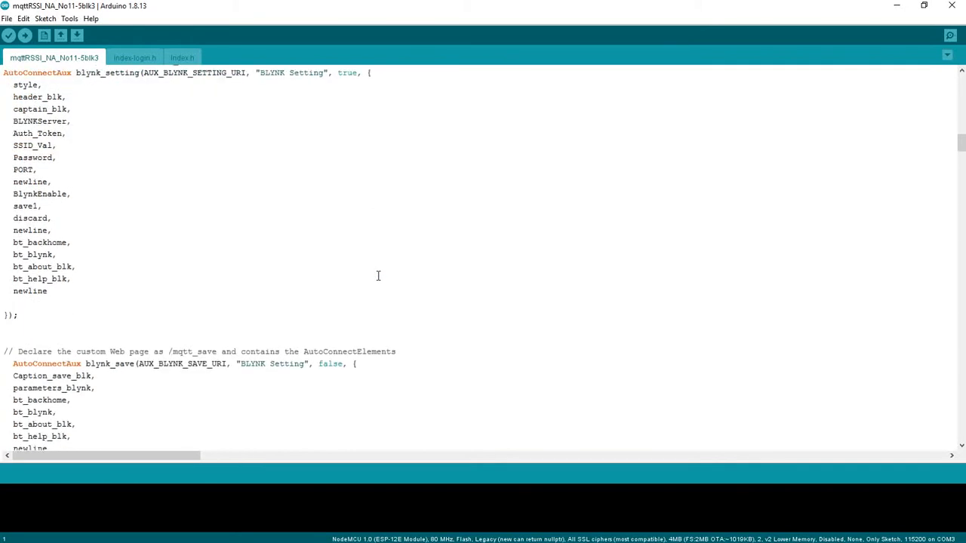
scroll("down", 3)
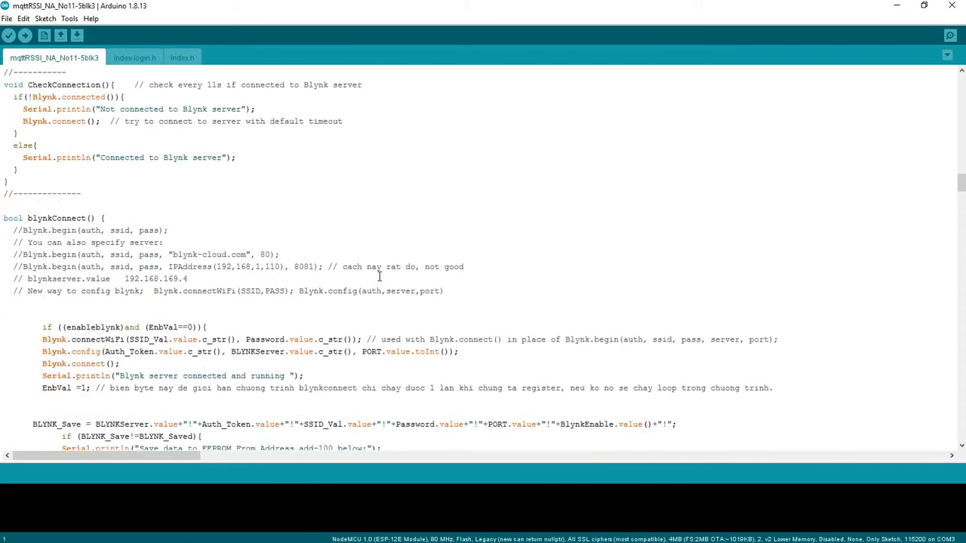
scroll("down", 3)
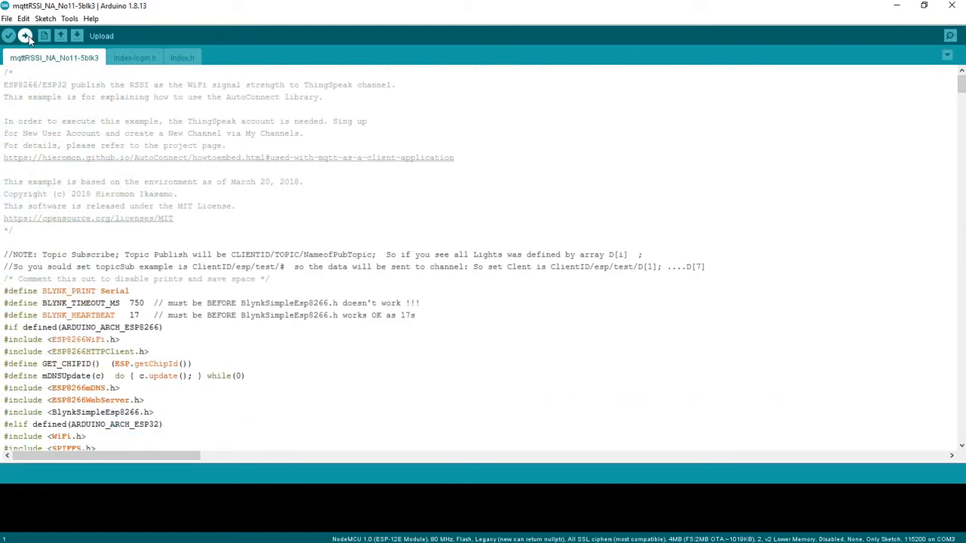
Step: Start uploading mqttRSSI_NA_No11-5blk3 to the NodeMCU, then bring up File Explorer windows
left_click(8, 36)
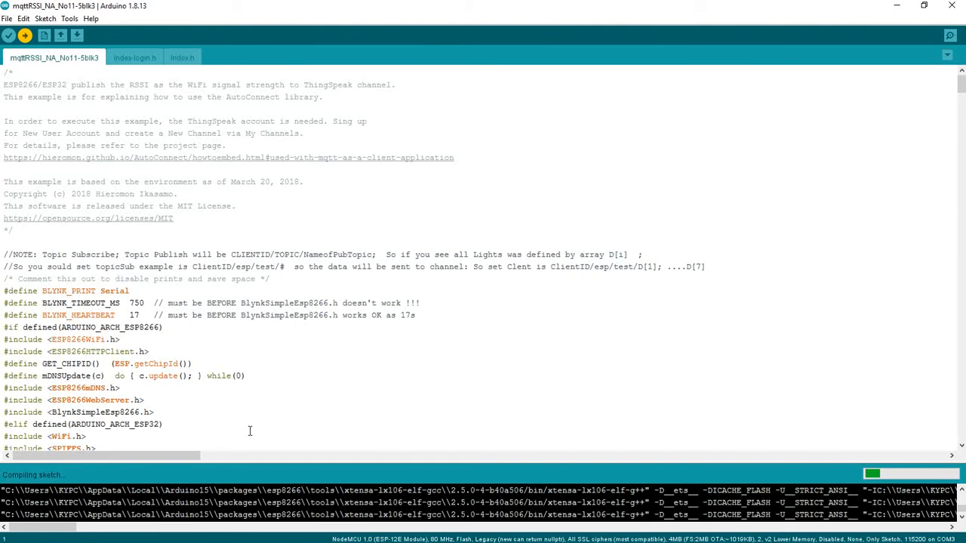
mouse_move(117, 212)
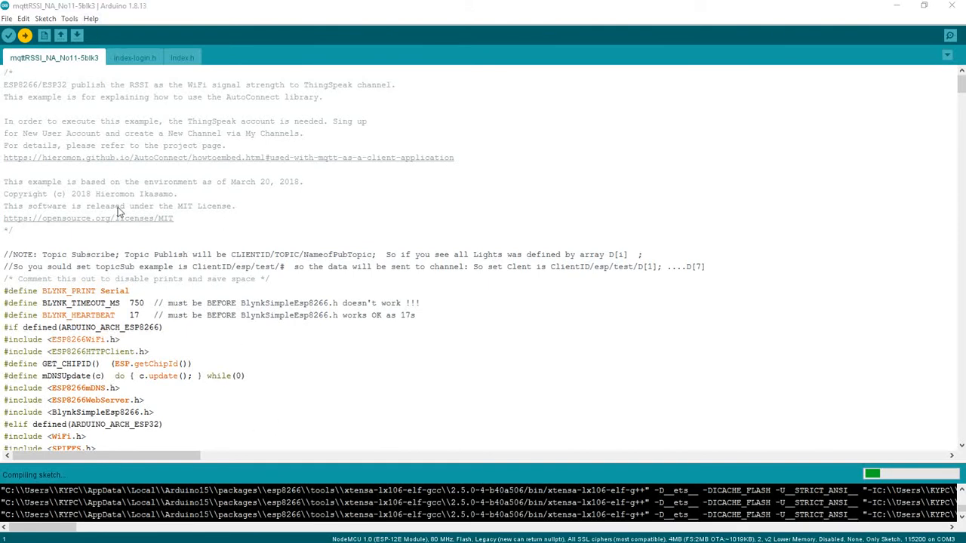
left_click(13, 532)
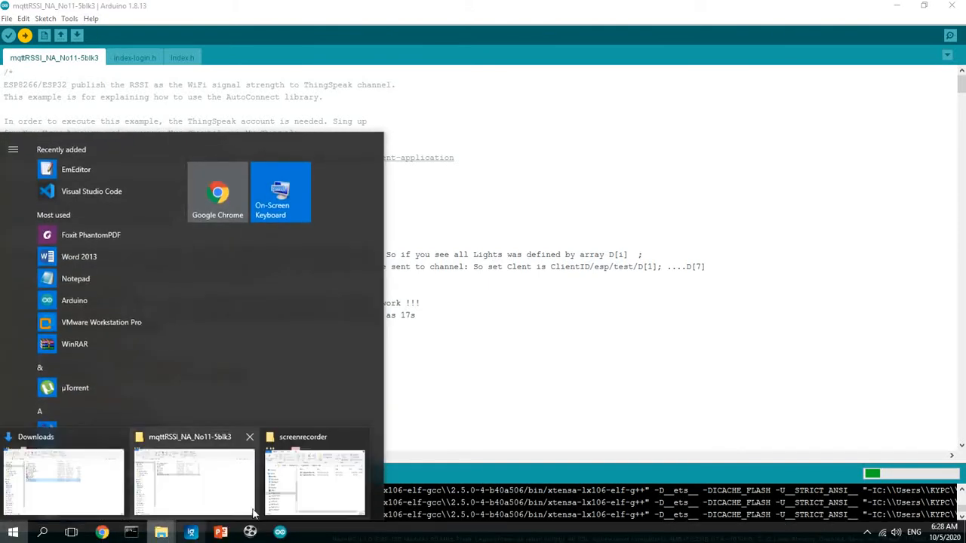
Step: Navigate to DATA (G:)\Blynkserver and select its AutoStart command and batch scripts
left_click(194, 480)
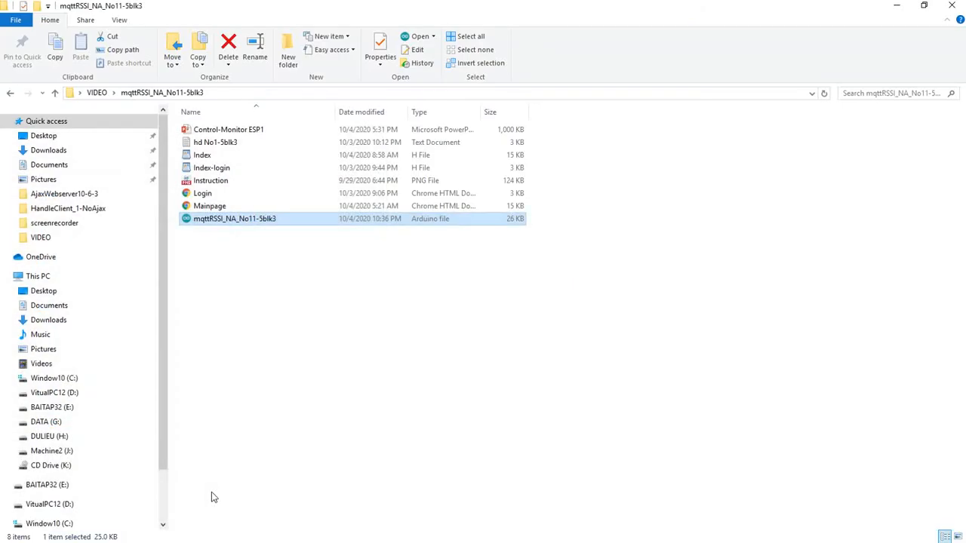
left_click(14, 532)
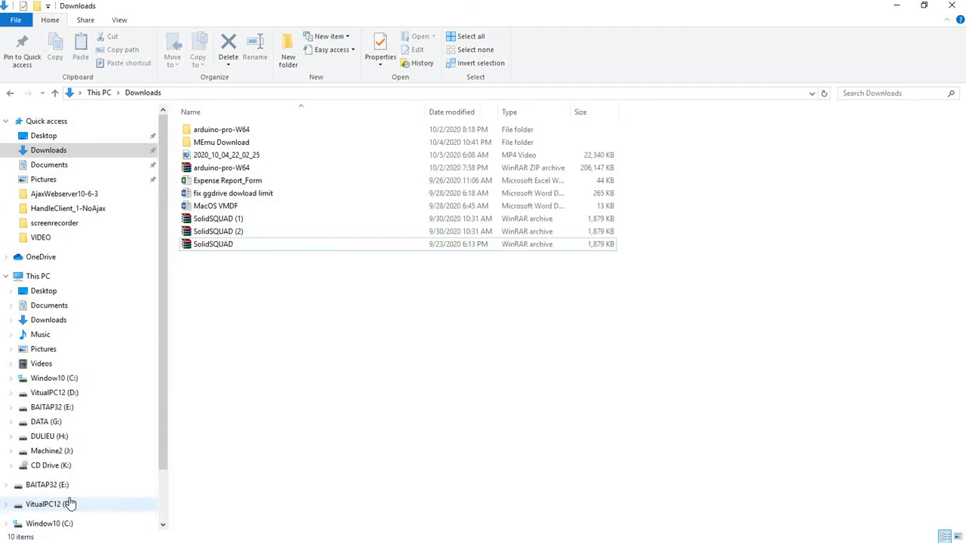
left_click(46, 422)
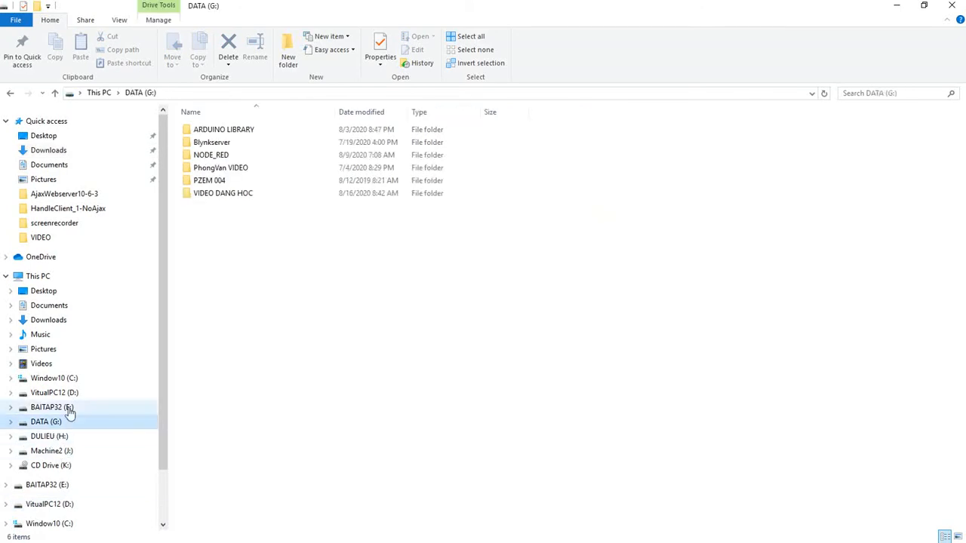
double_click(211, 142)
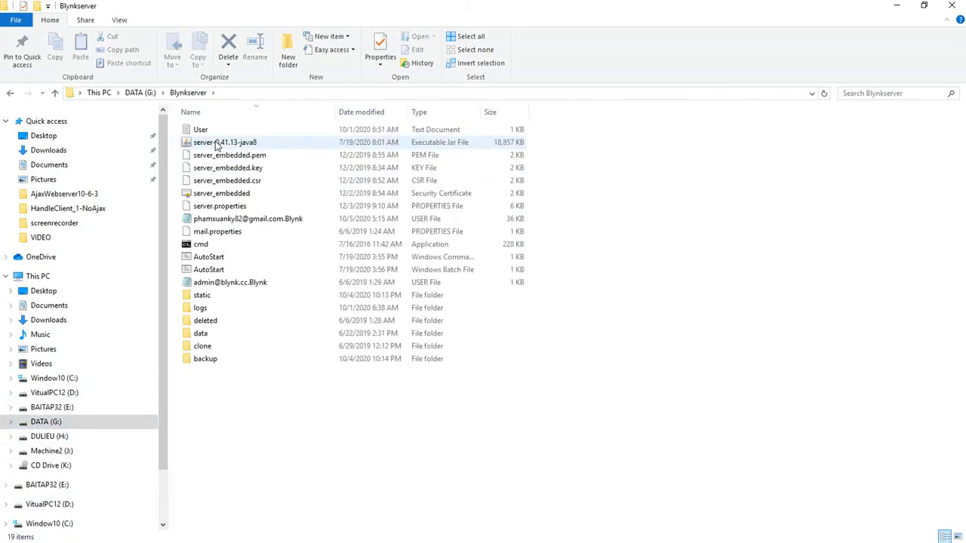
left_click(208, 257)
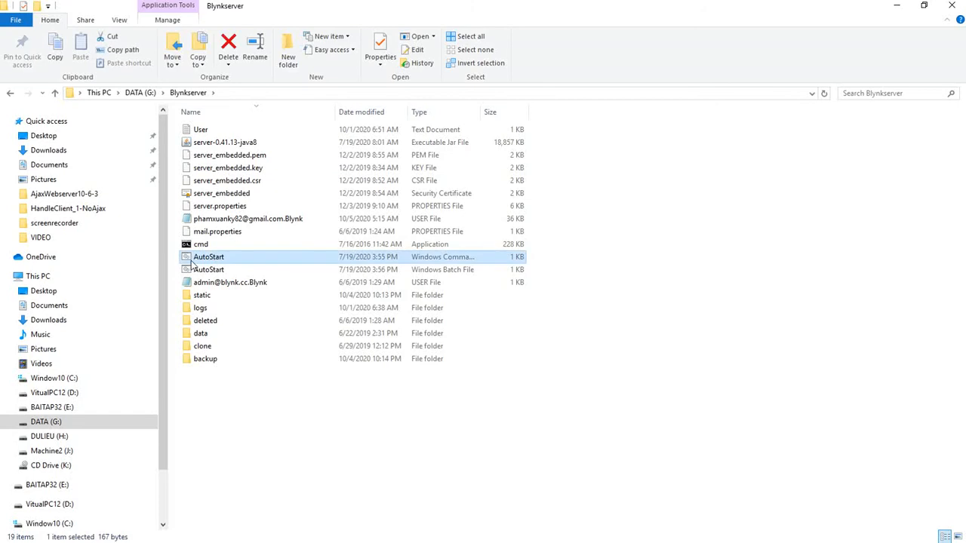
mouse_move(222, 260)
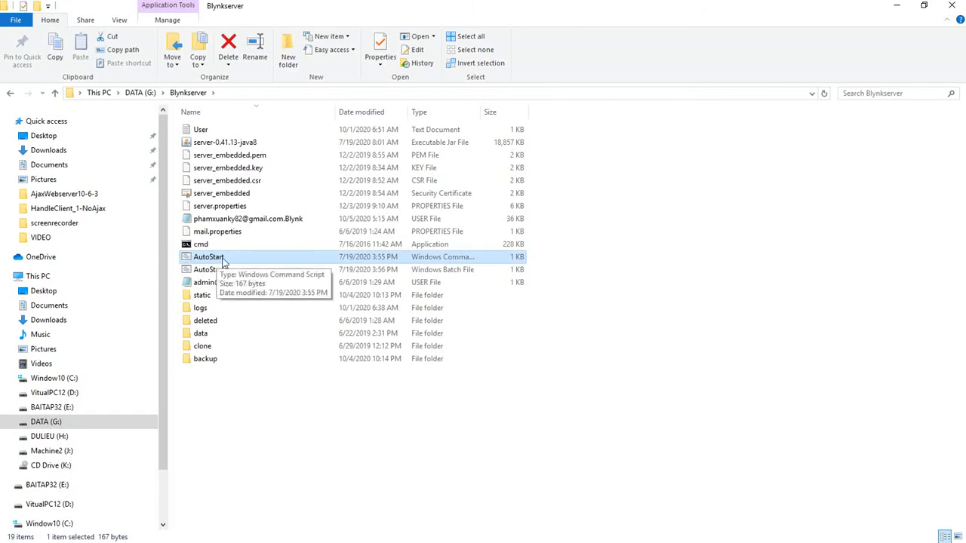
left_click(209, 270)
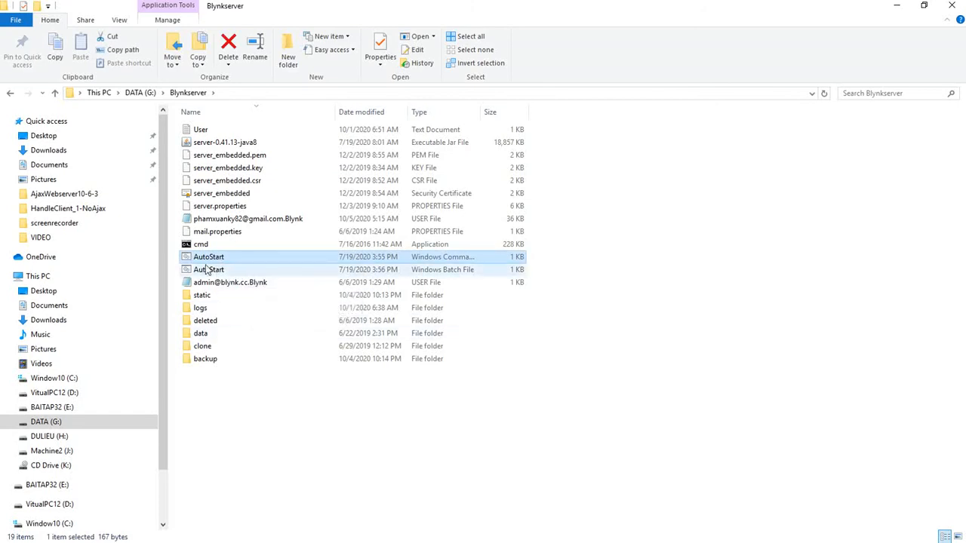
left_click(209, 256)
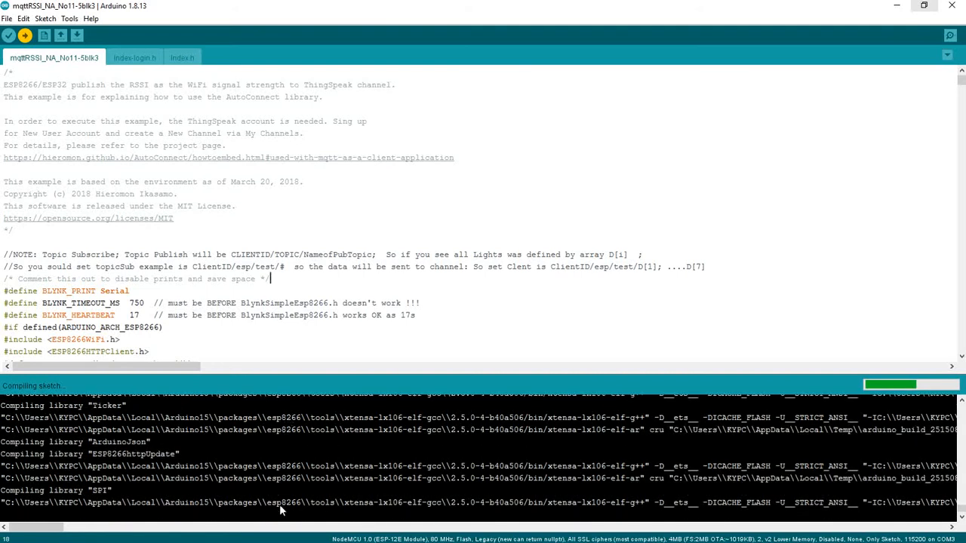
Step: Open the Hardware_BlynkMQTT diagram from the VIDEO\GOOD folder in the image viewer
left_click(12, 532)
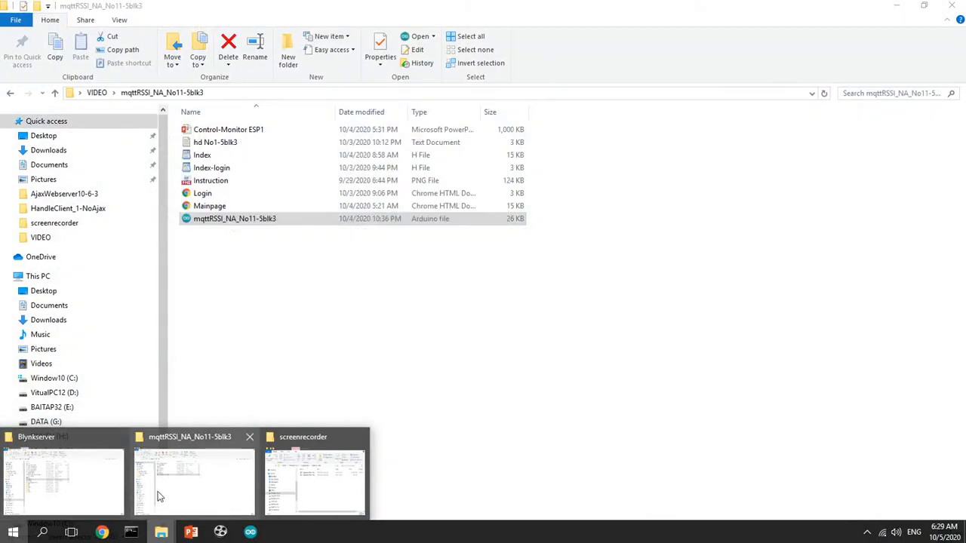
left_click(193, 482)
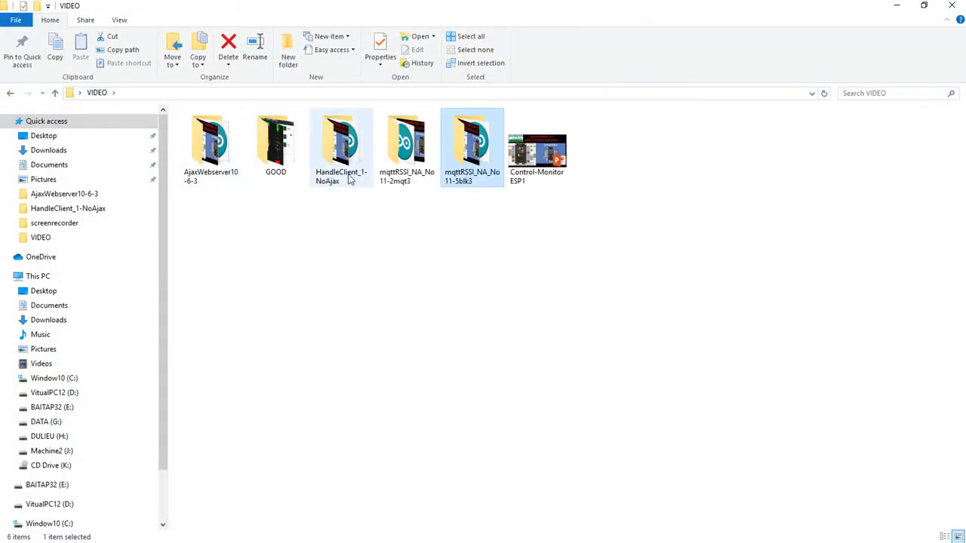
double_click(275, 139)
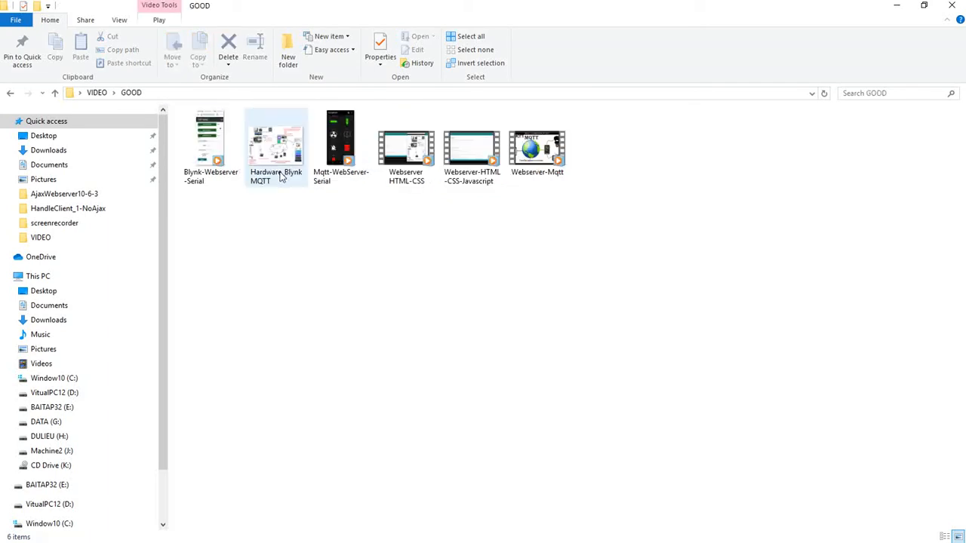
double_click(276, 139)
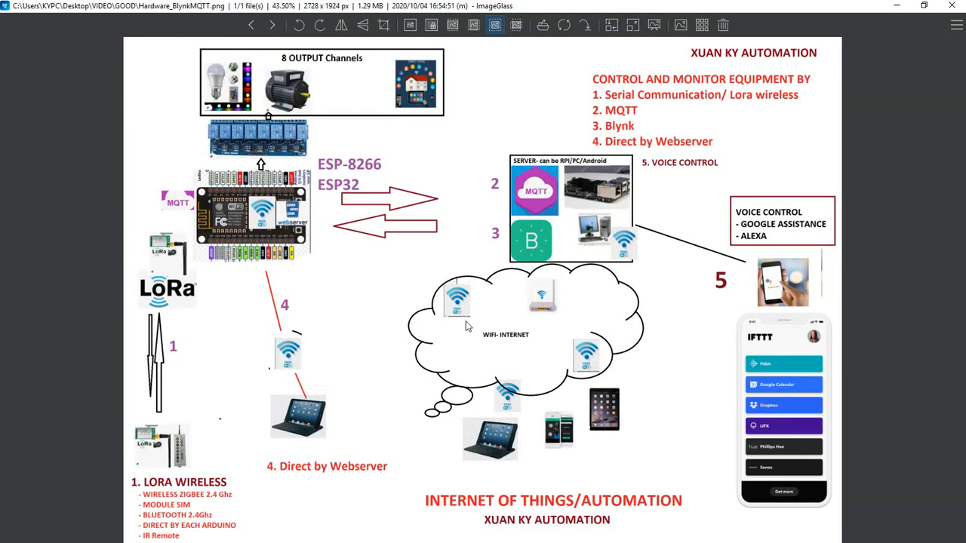
mouse_move(443, 315)
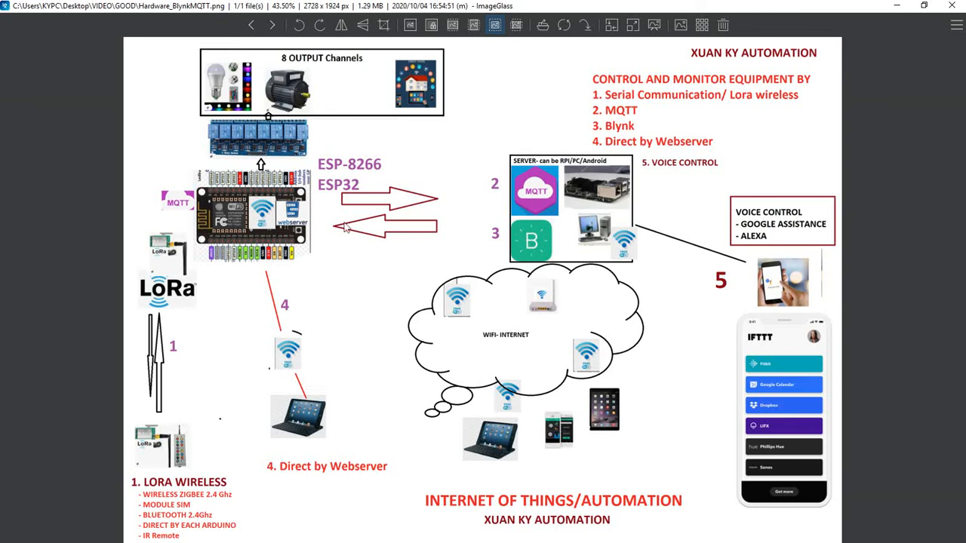
mouse_move(532, 257)
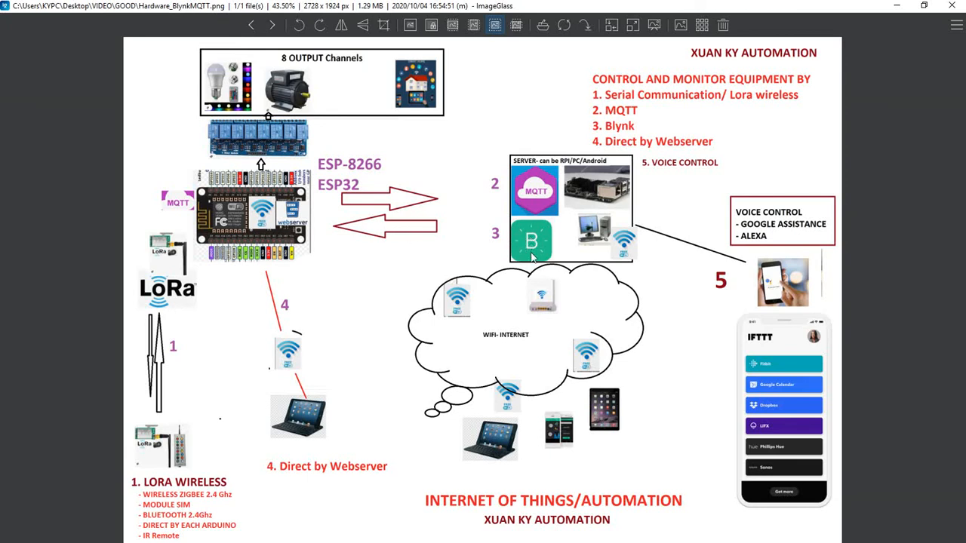
mouse_move(259, 158)
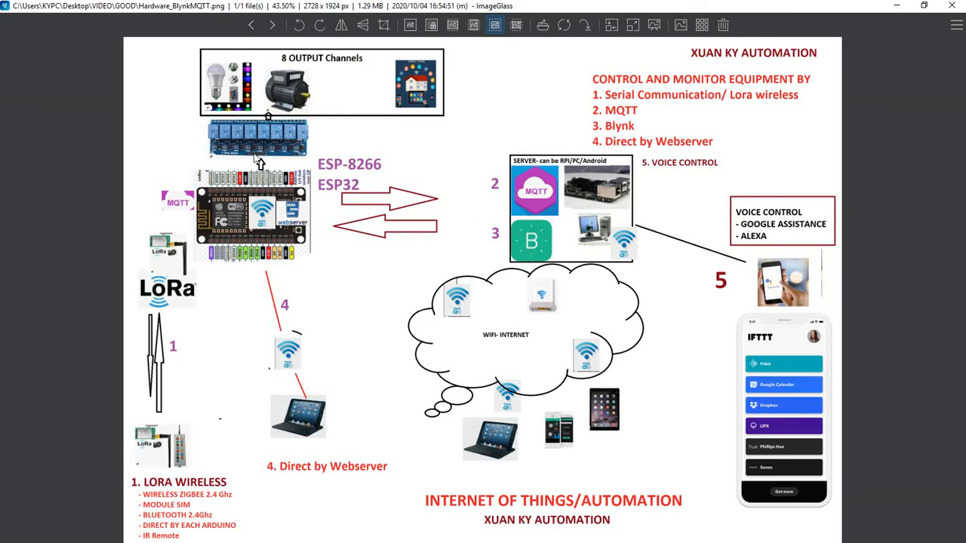
mouse_move(261, 165)
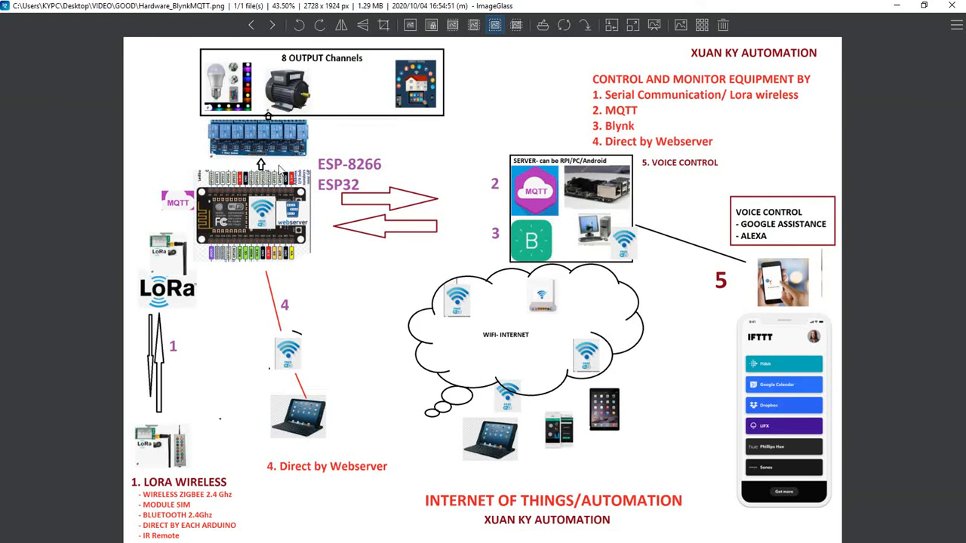
mouse_move(350, 105)
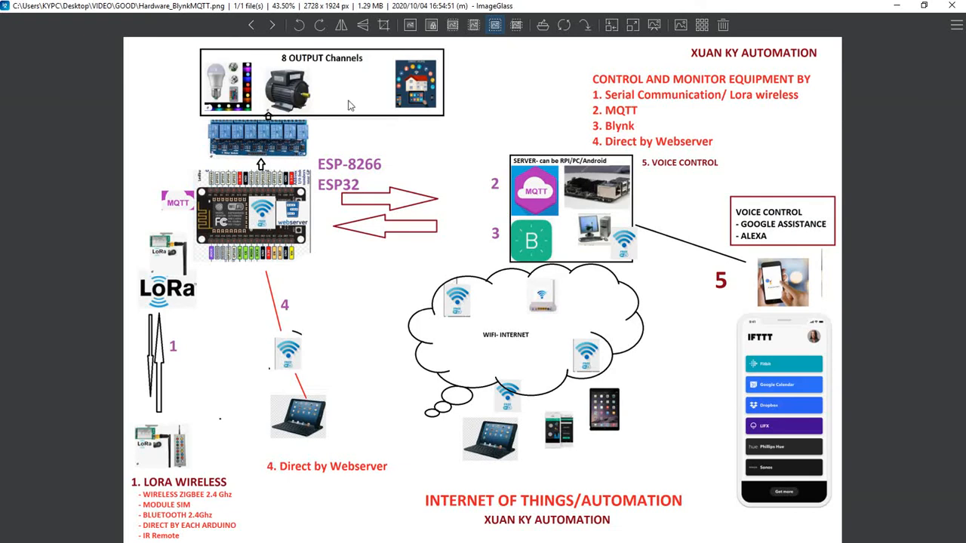
mouse_move(538, 235)
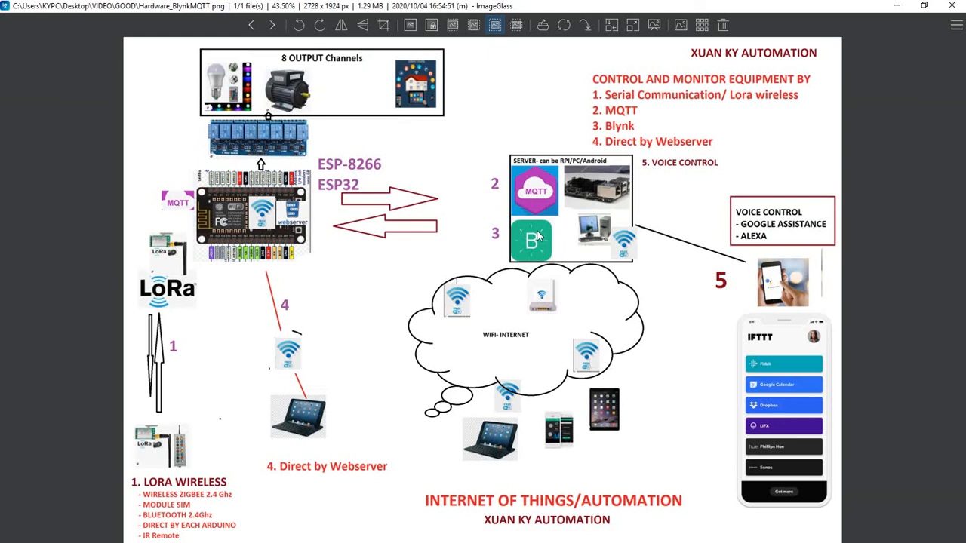
Step: Return from the ImageGlass diagram to Arduino IDE once the sketch finishes uploading
left_click(13, 532)
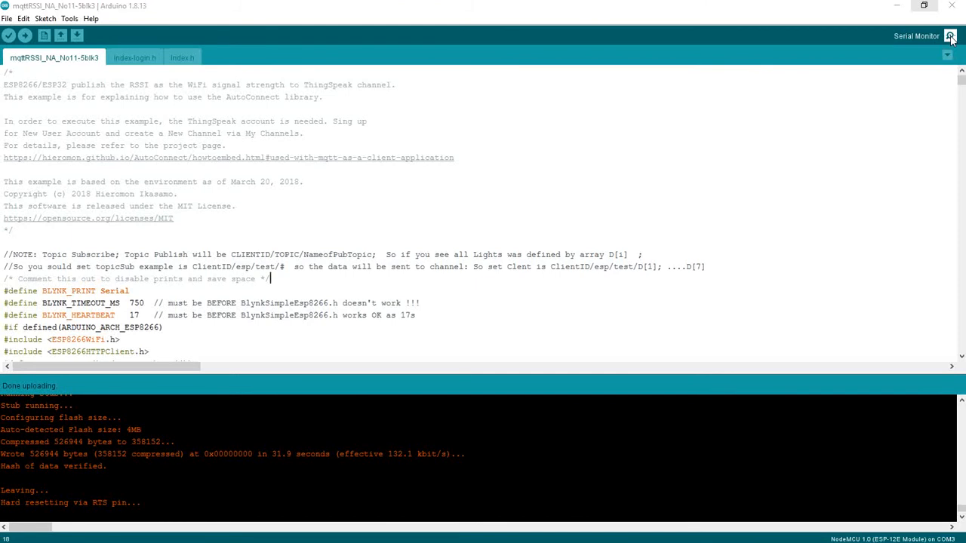
Step: Check COM3 Serial Monitor for WiFi and Blynk connection, then view the Blynk server console
left_click(950, 36)
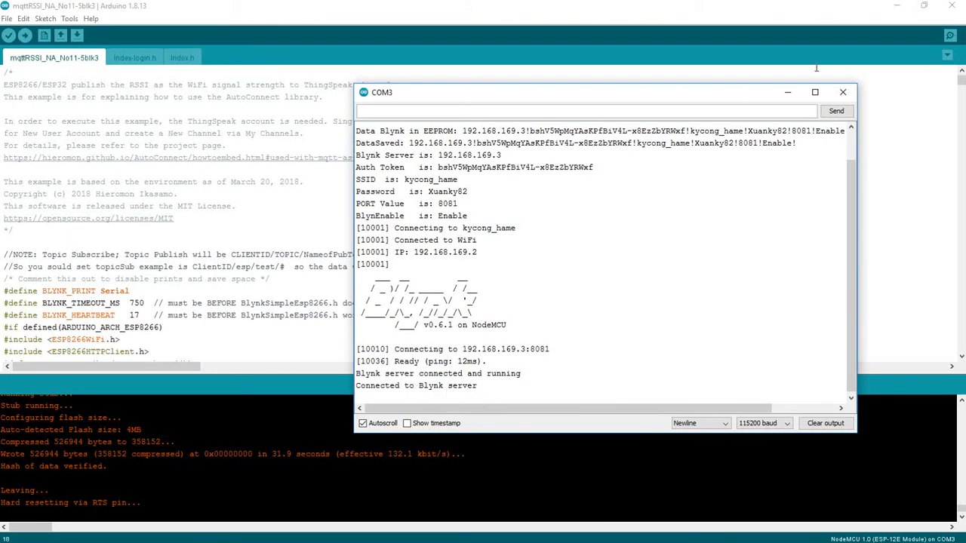
left_click(843, 91)
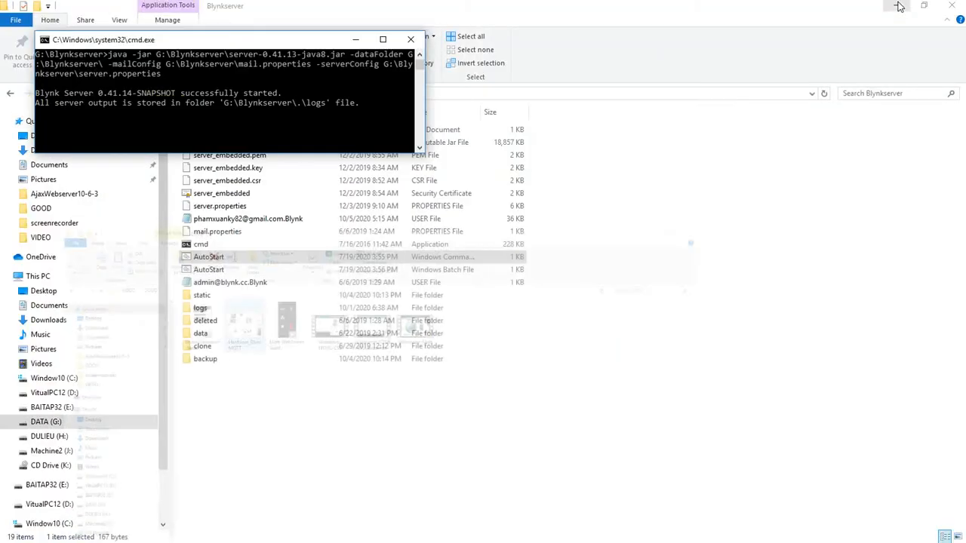
Step: Hide the Blynk server folder and bring up Chrome loading 192.168.169.4
left_click(13, 532)
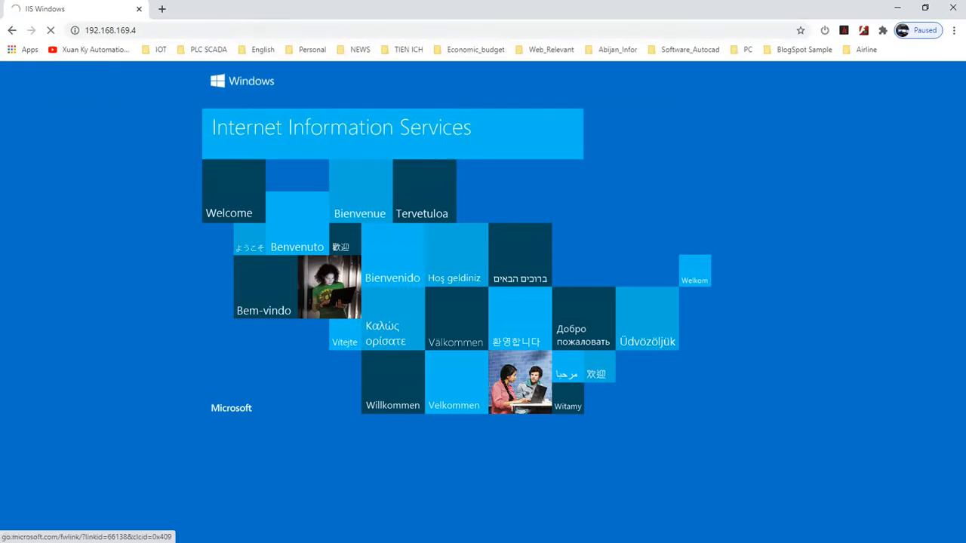
Step: Load the NodeMCU's IP 192.168.169.2, copied from the serial output, in Chrome
left_click(13, 533)
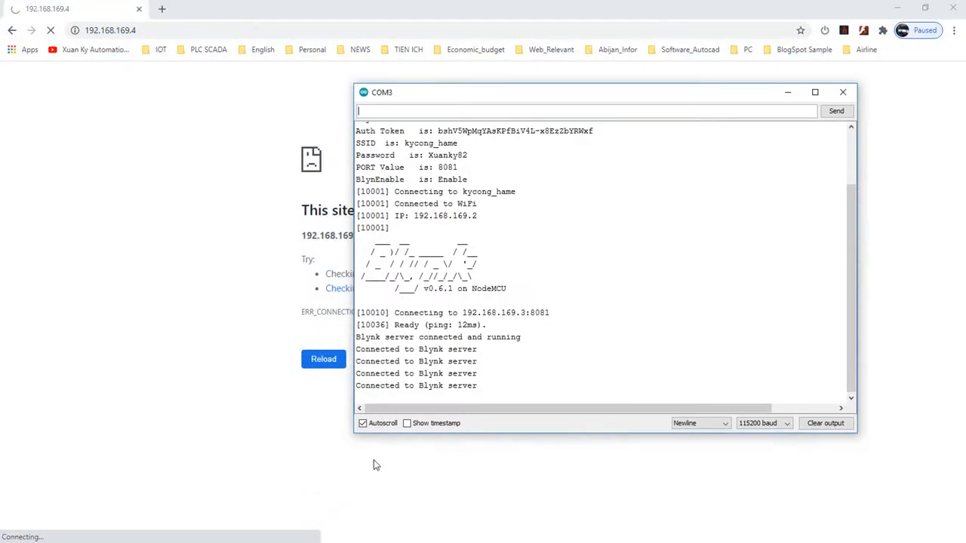
double_click(445, 216)
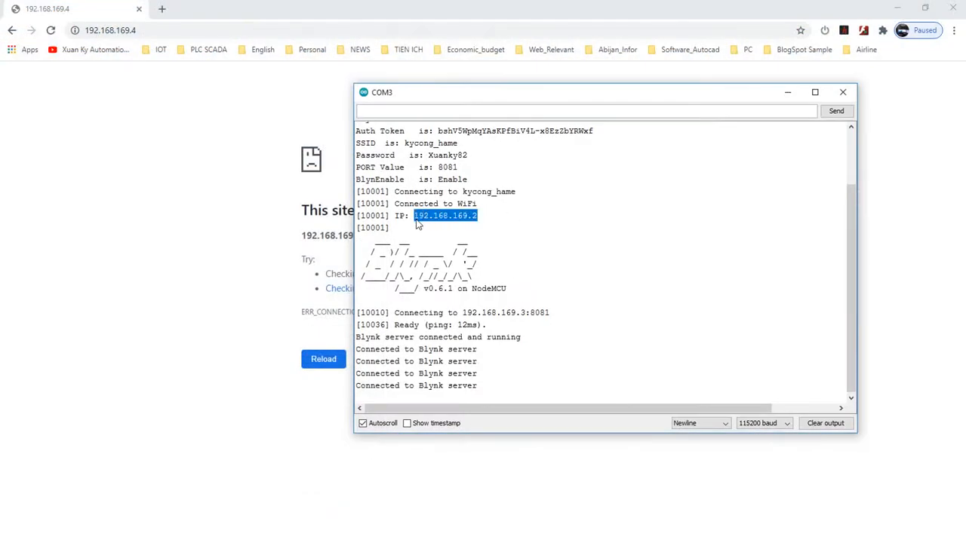
mouse_move(476, 233)
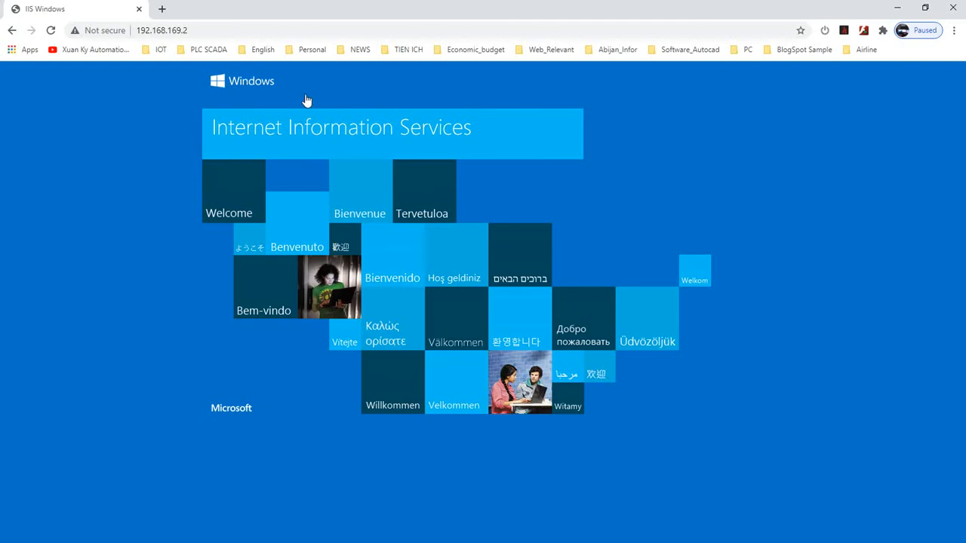
left_click(261, 30)
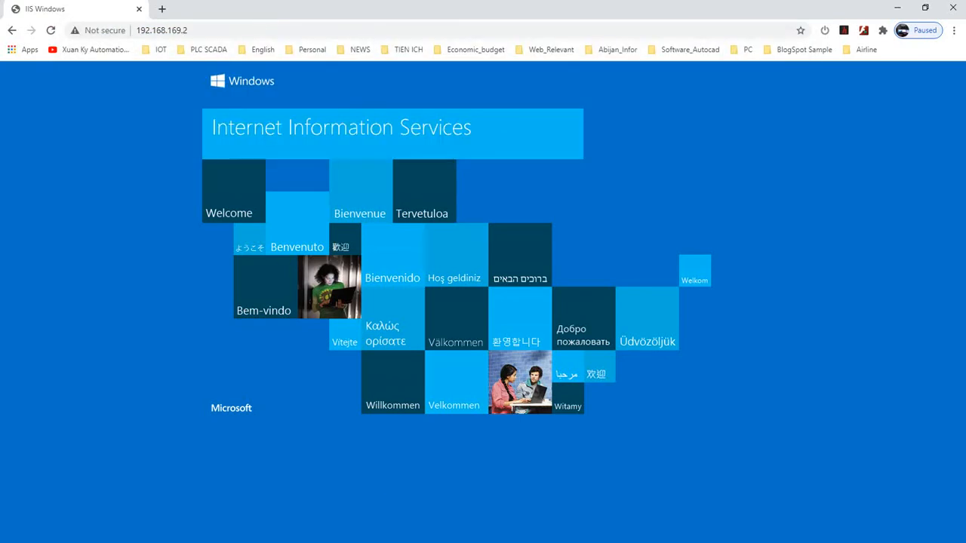
left_click(12, 533)
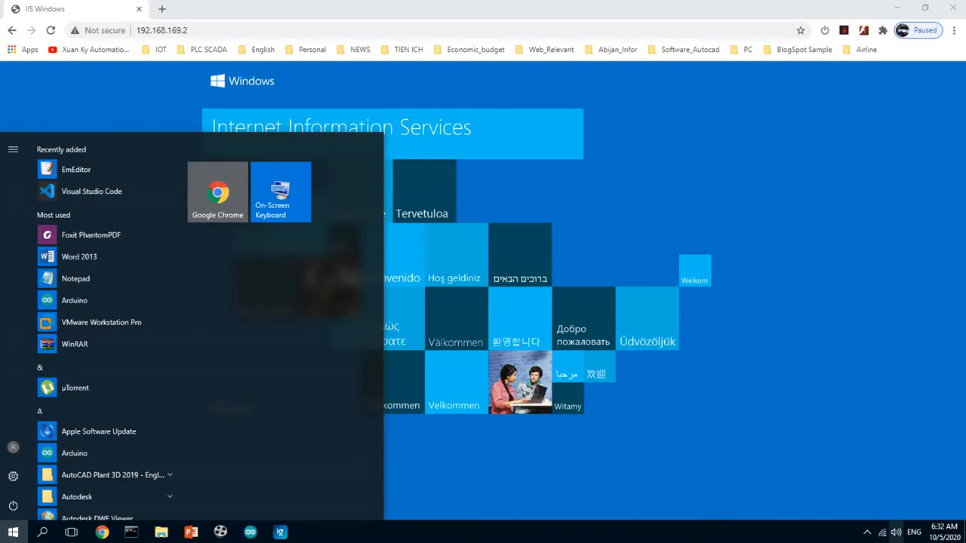
Step: Check the Ethernet connection details, confirming IPv4 address 192.168.169.3
left_click(13, 532)
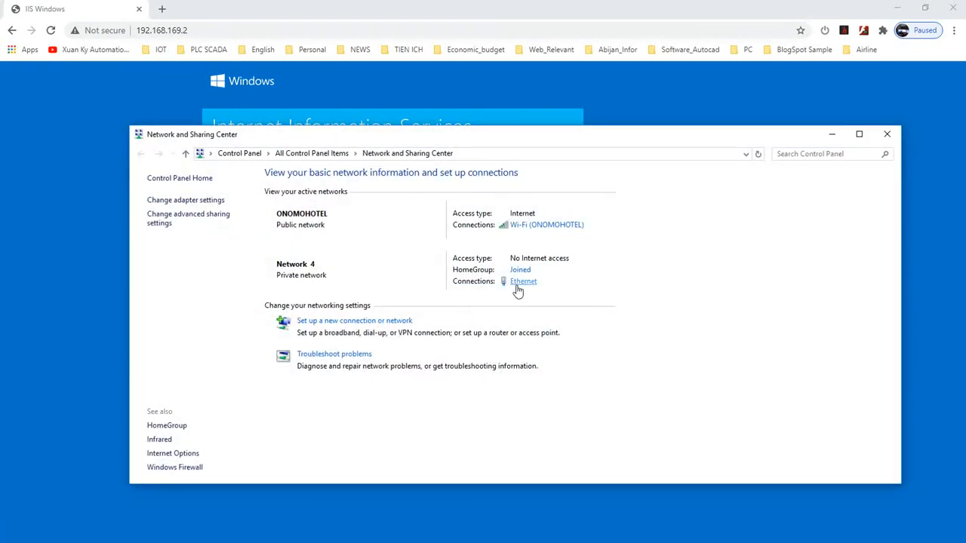
left_click(523, 281)
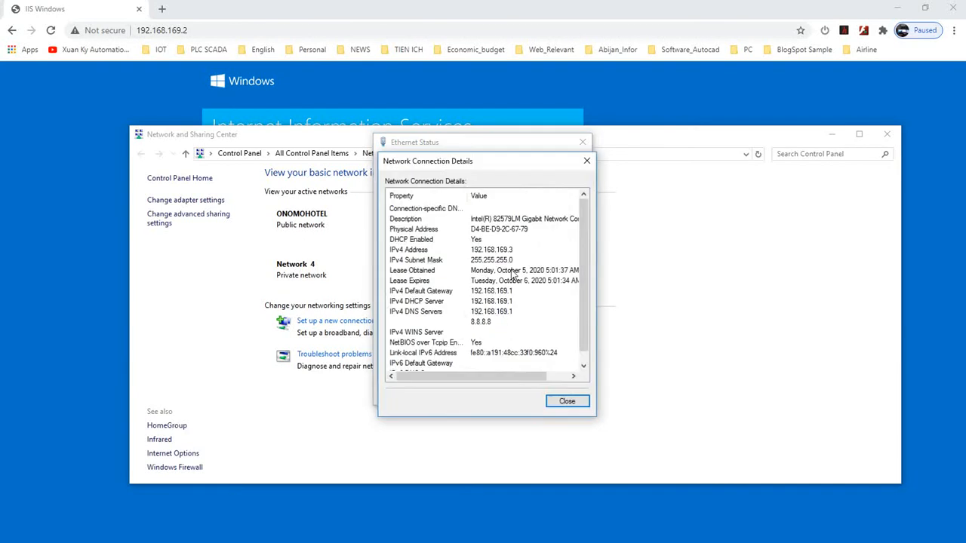
left_click(409, 250)
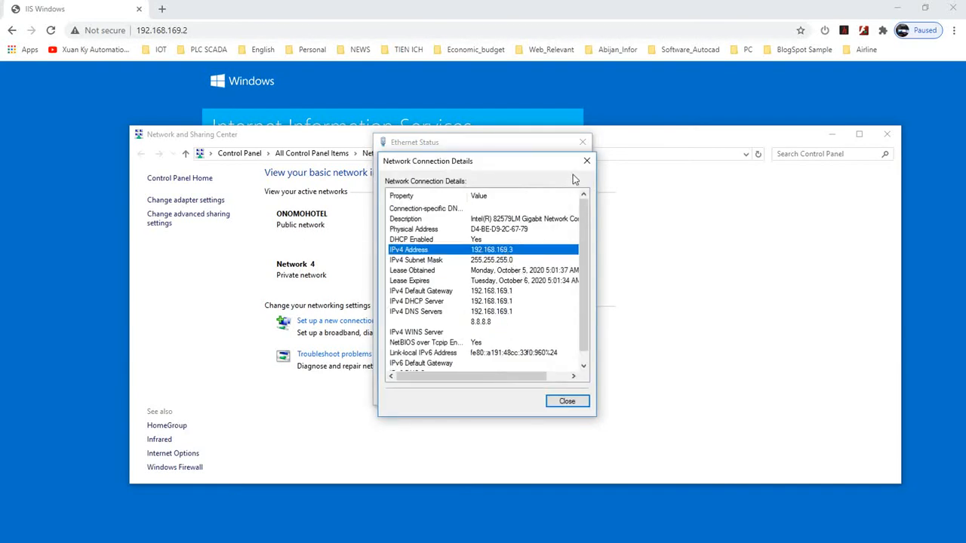
left_click(567, 401)
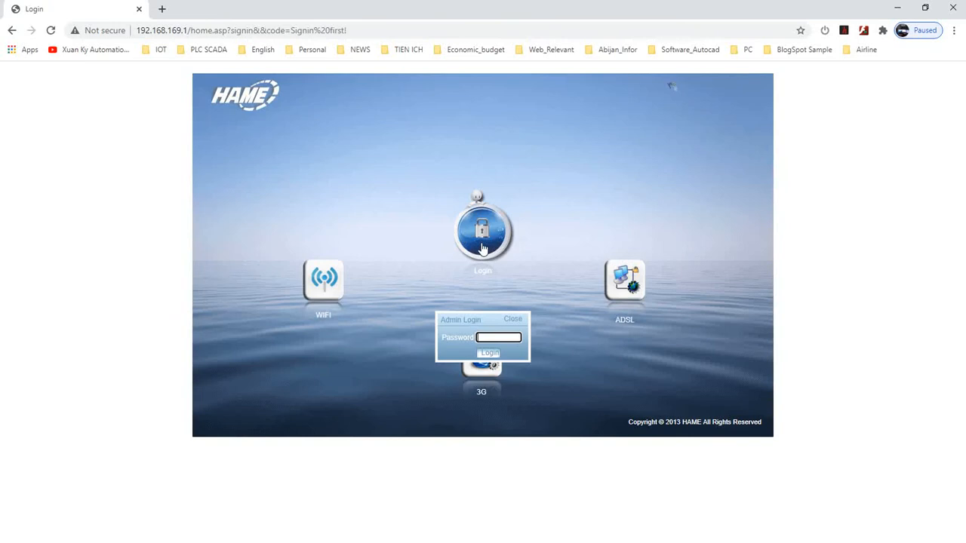
mouse_move(491, 286)
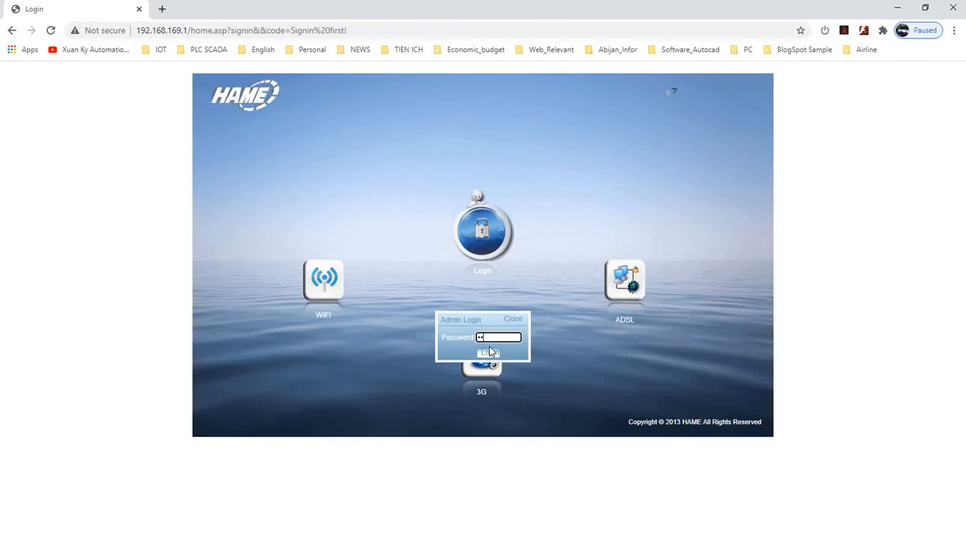
Step: Log in to the HAME router admin and enter 192.168.169.3 in a new tab
left_click(488, 353)
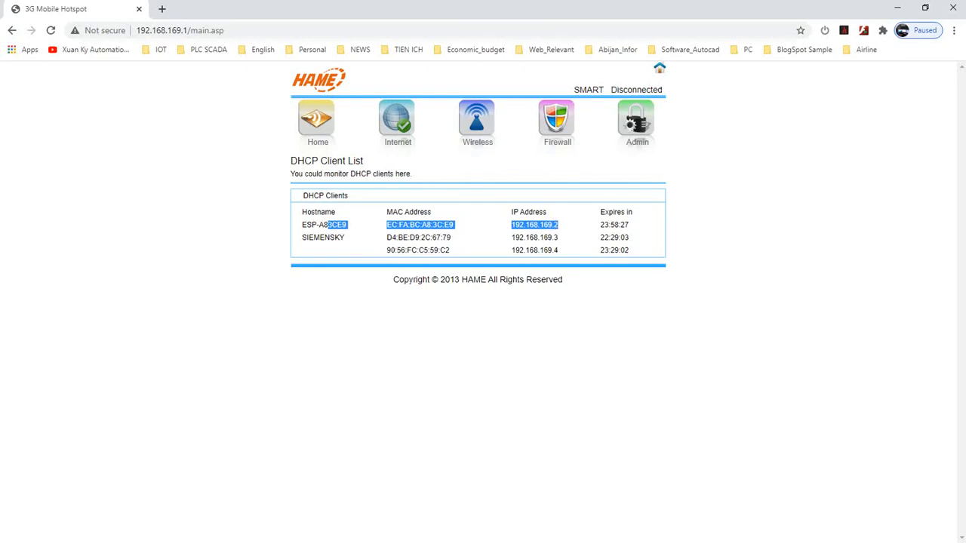
type("192.168.169.3")
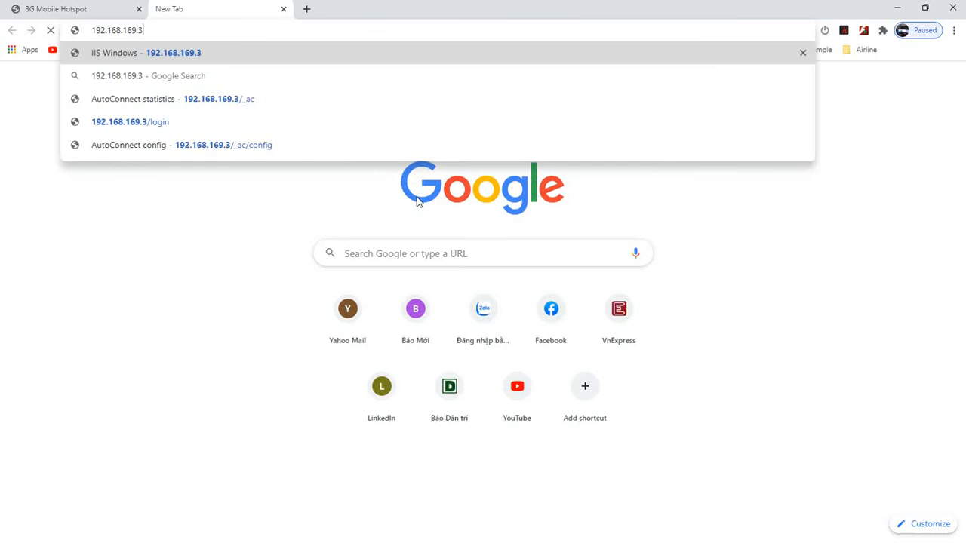
Step: Switch to a second Chrome tab to reach the 192.168.169.2 IIS page
left_click(146, 52)
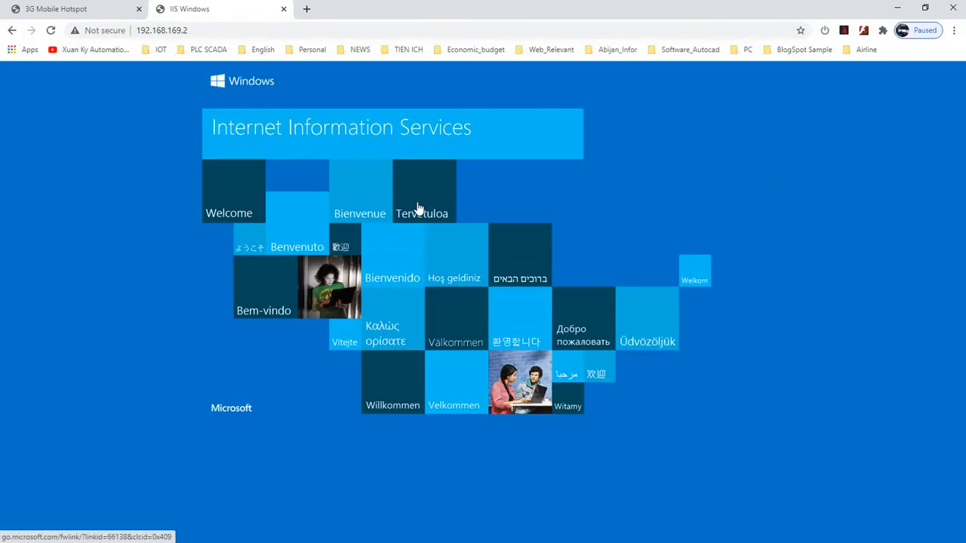
left_click(162, 30)
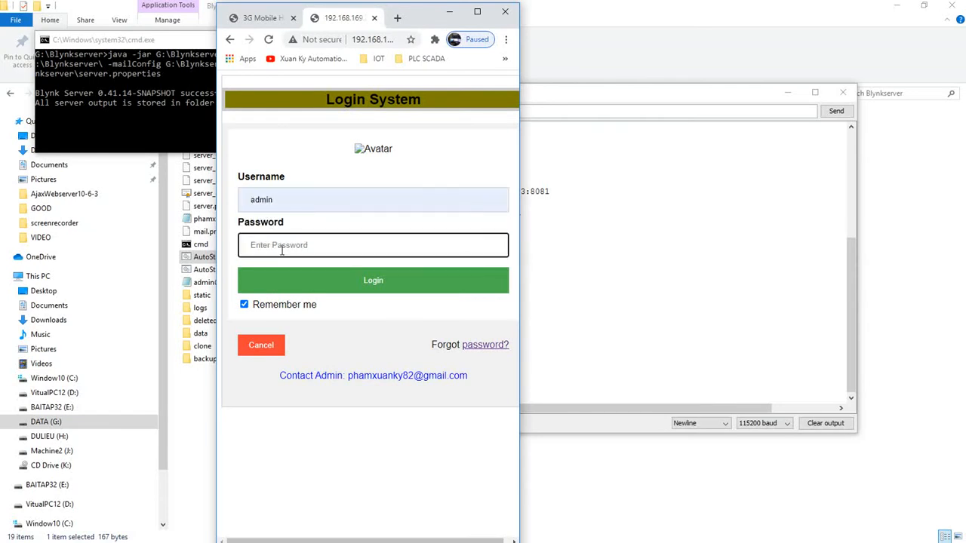
Step: Log in to the ESP8266 panel, turn Light1-4 off, and show ESP-Setup status
type("•")
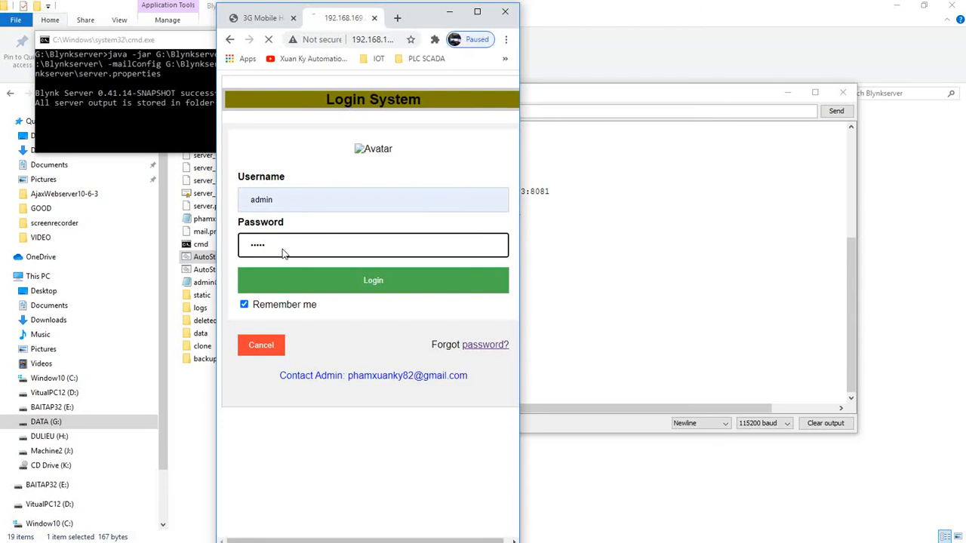
left_click(373, 280)
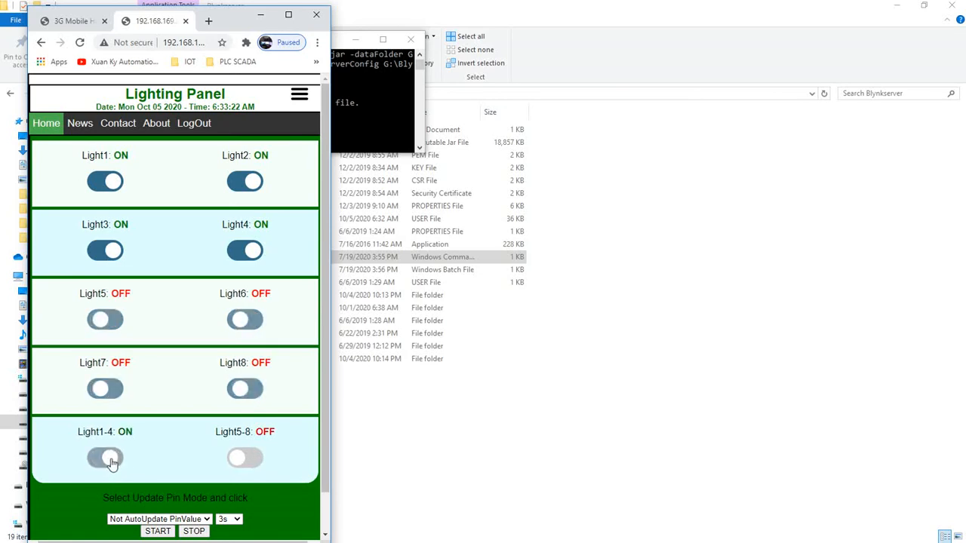
left_click(105, 459)
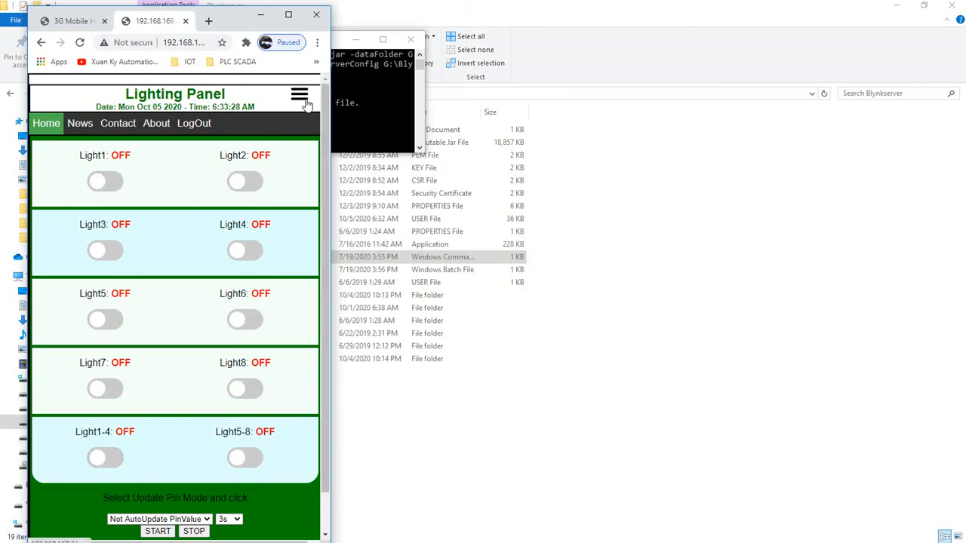
mouse_move(272, 111)
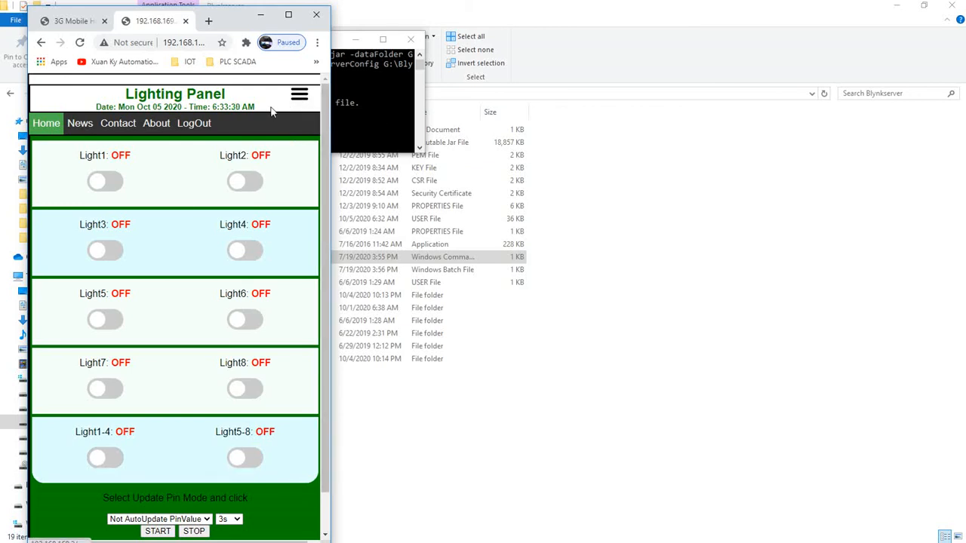
left_click(300, 92)
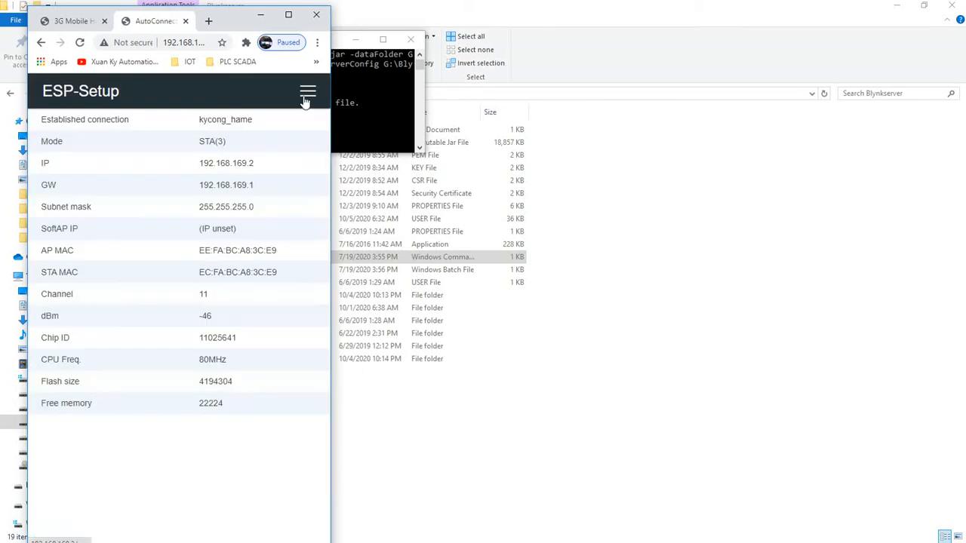
mouse_move(204, 162)
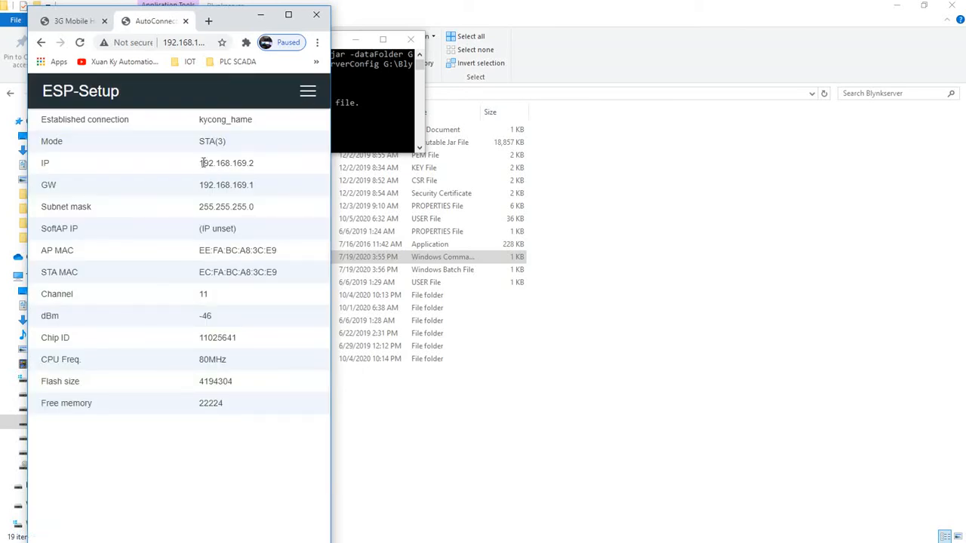
double_click(225, 185)
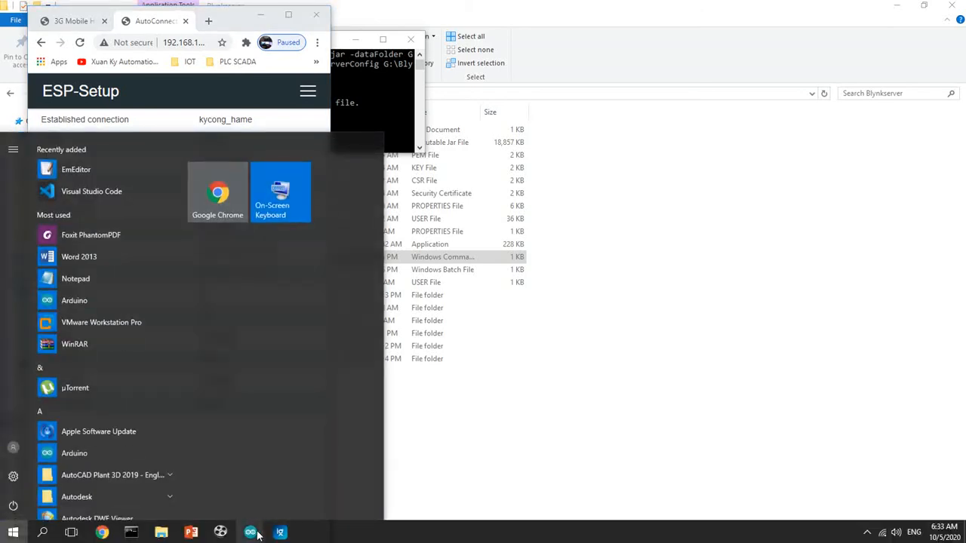
left_click(280, 533)
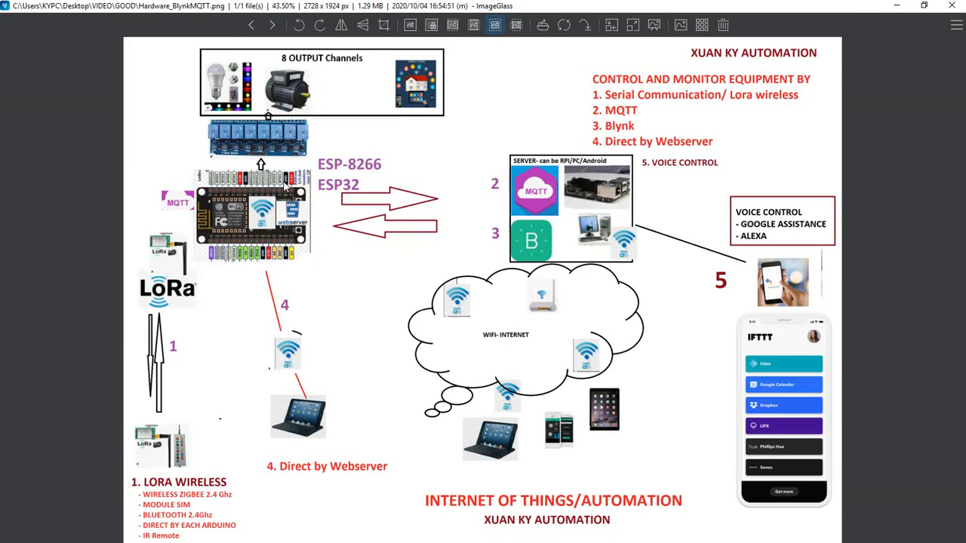
mouse_move(440, 230)
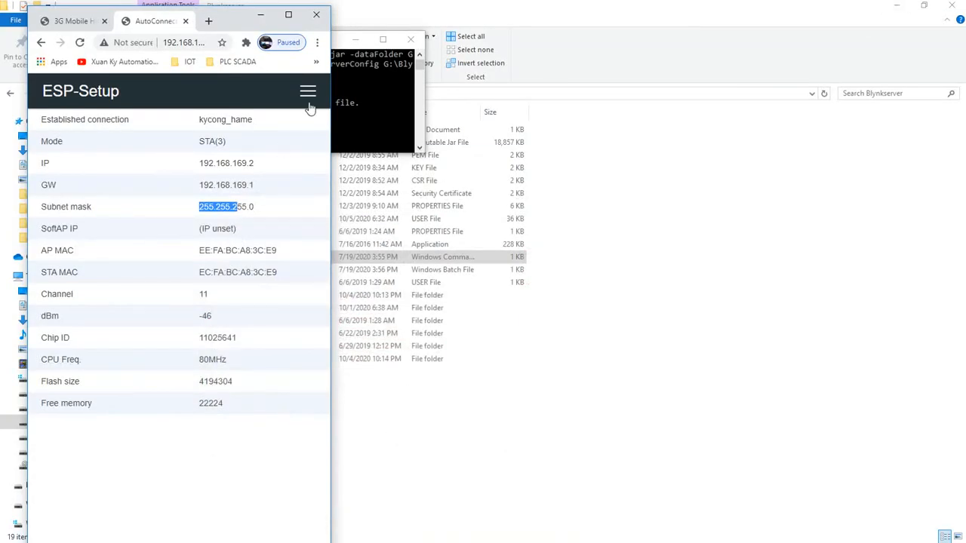
left_click(308, 91)
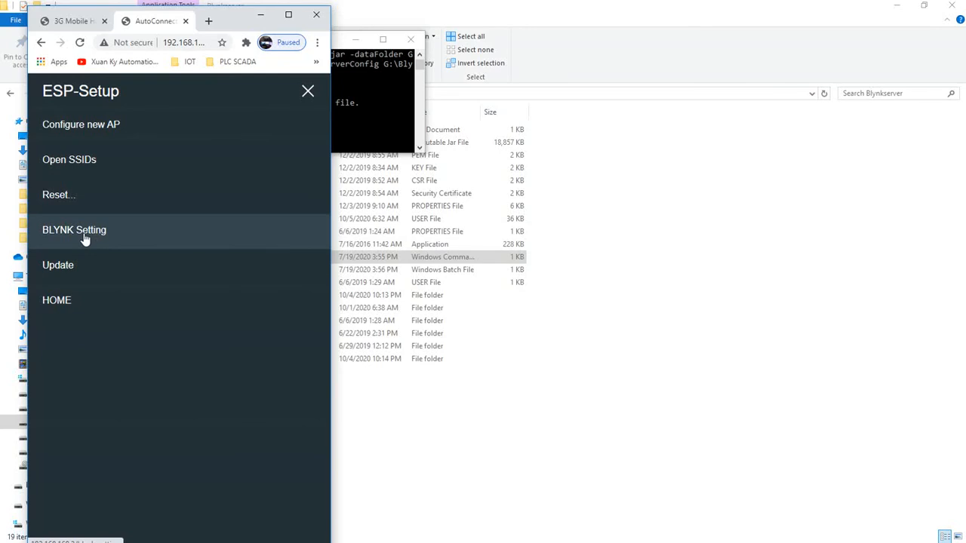
mouse_move(181, 300)
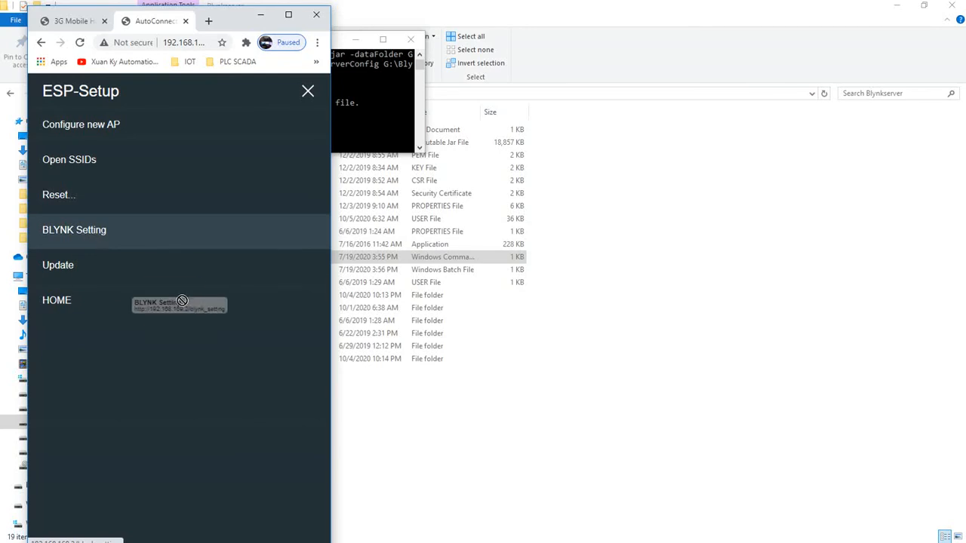
Step: Open BLYNK Setting and check the stored Wi-Fi password and port 8081
left_click(74, 230)
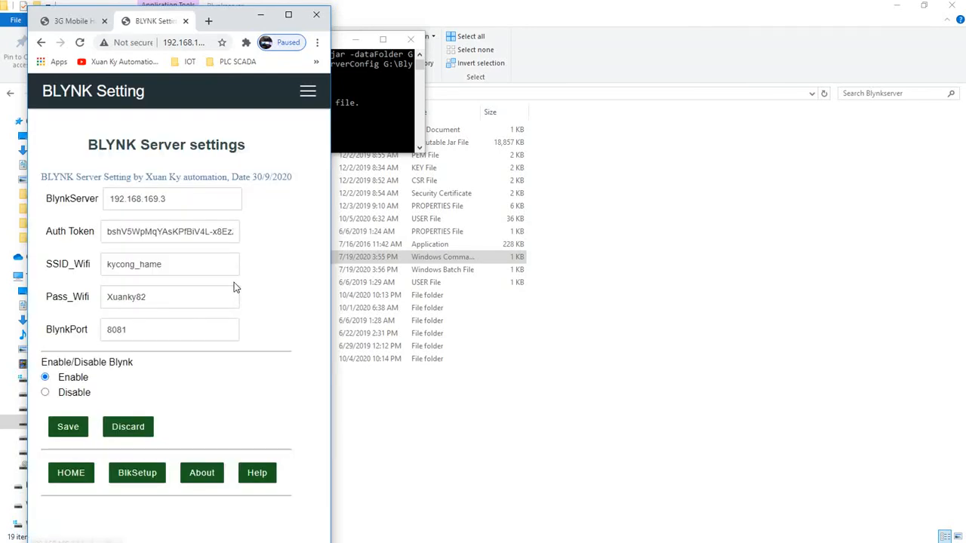
left_click(172, 199)
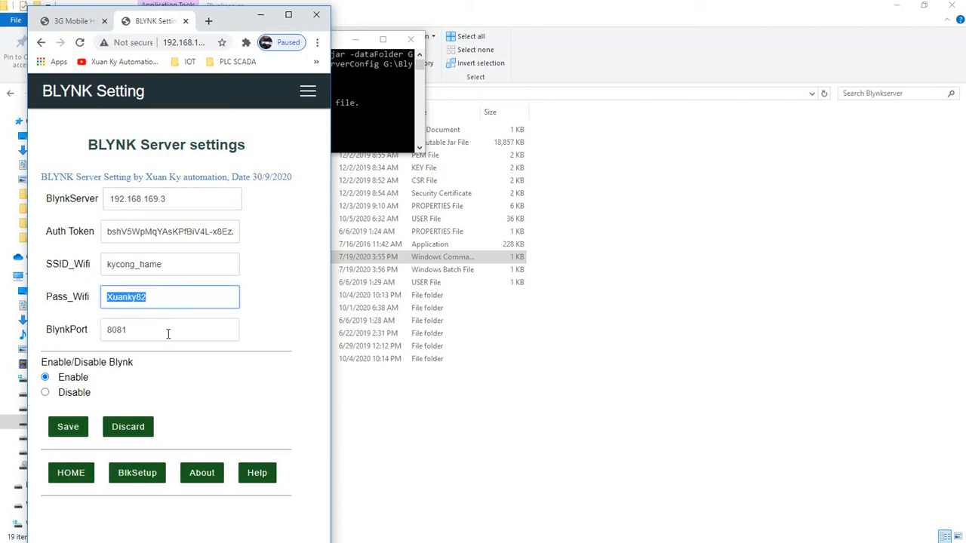
left_click(169, 329)
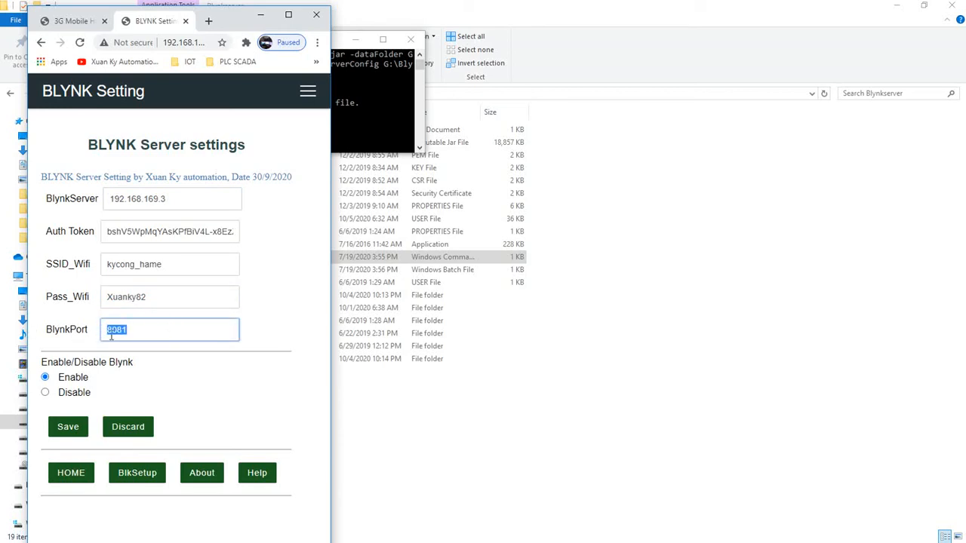
mouse_move(166, 378)
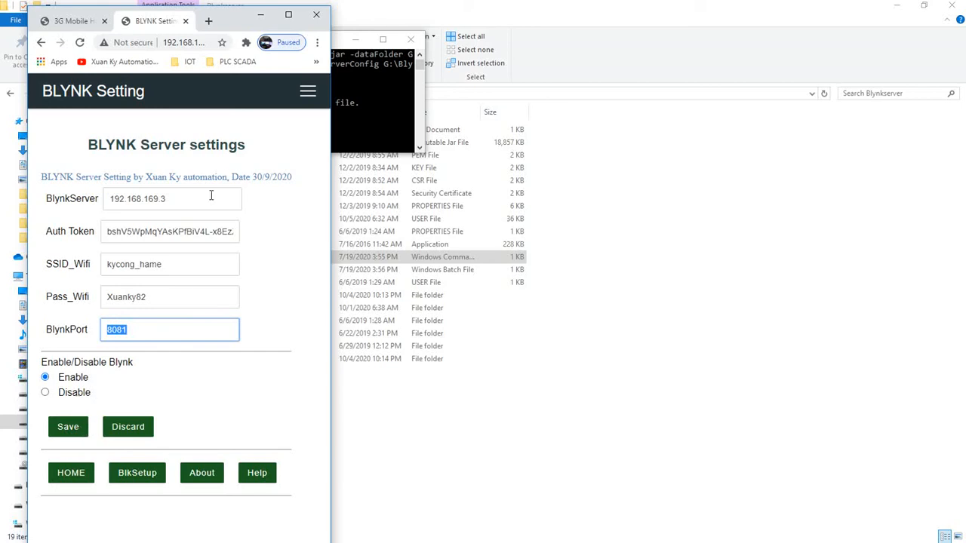
mouse_move(79, 289)
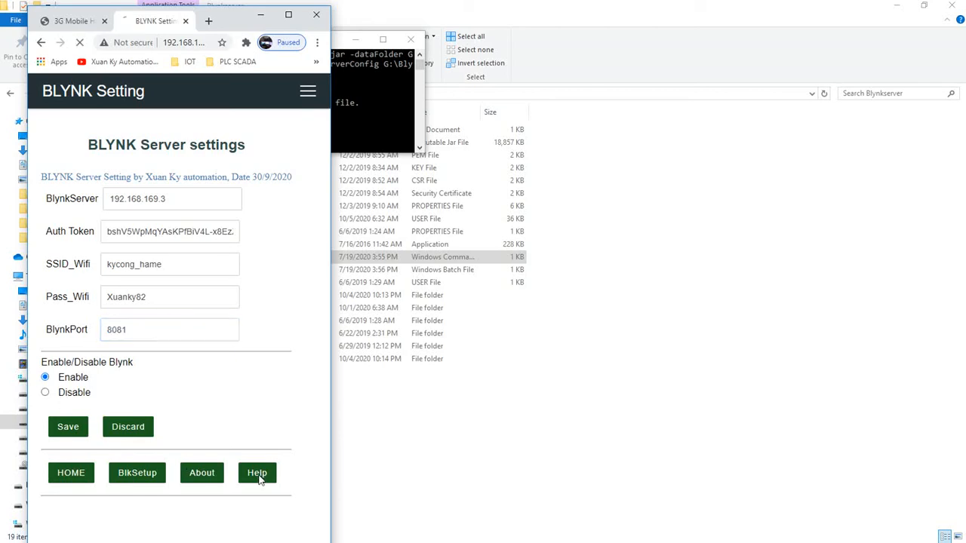
Step: Open the Help page and highlight the numbered XKSoft_Blynk setup steps
left_click(257, 472)
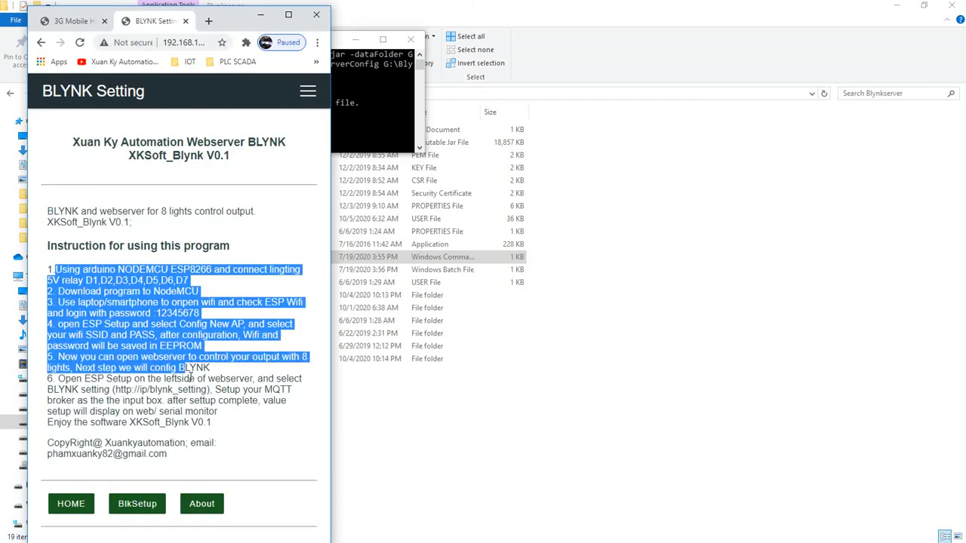
left_click(158, 270)
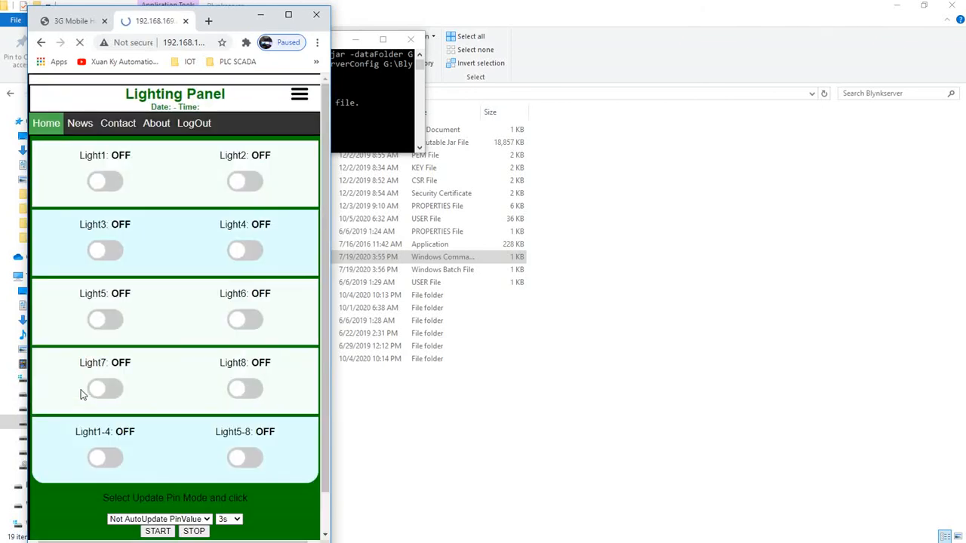
Step: Turn Light1 and Light2 on and view the Configure new AP page
left_click(105, 182)
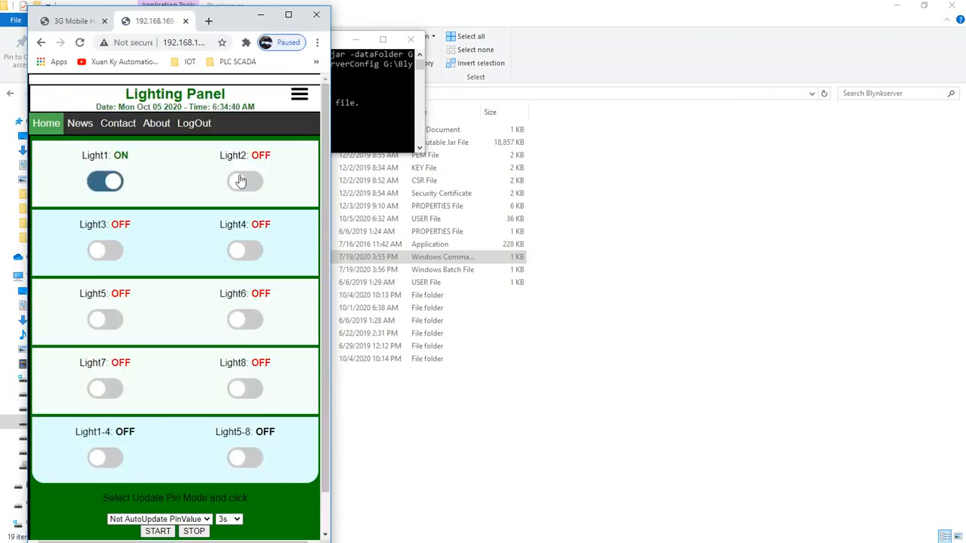
left_click(245, 182)
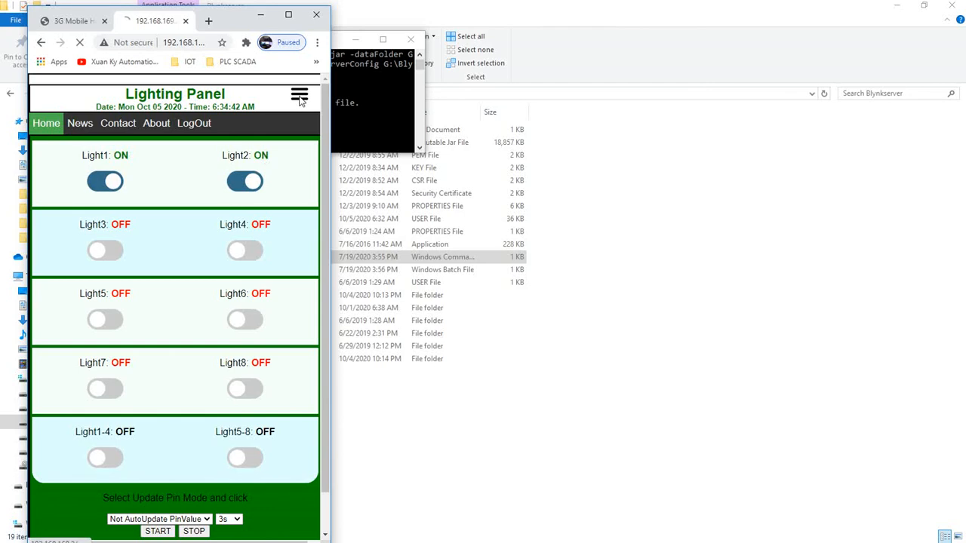
left_click(299, 97)
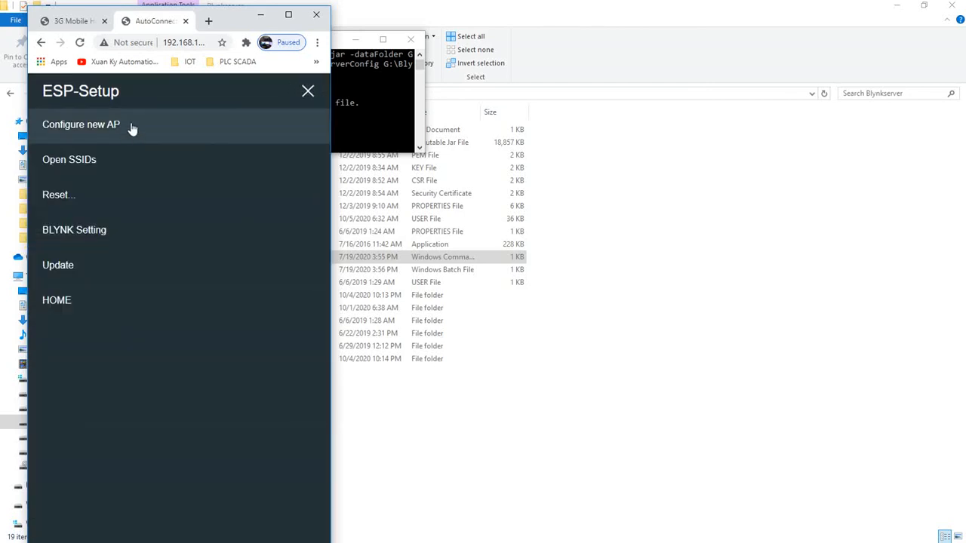
left_click(80, 125)
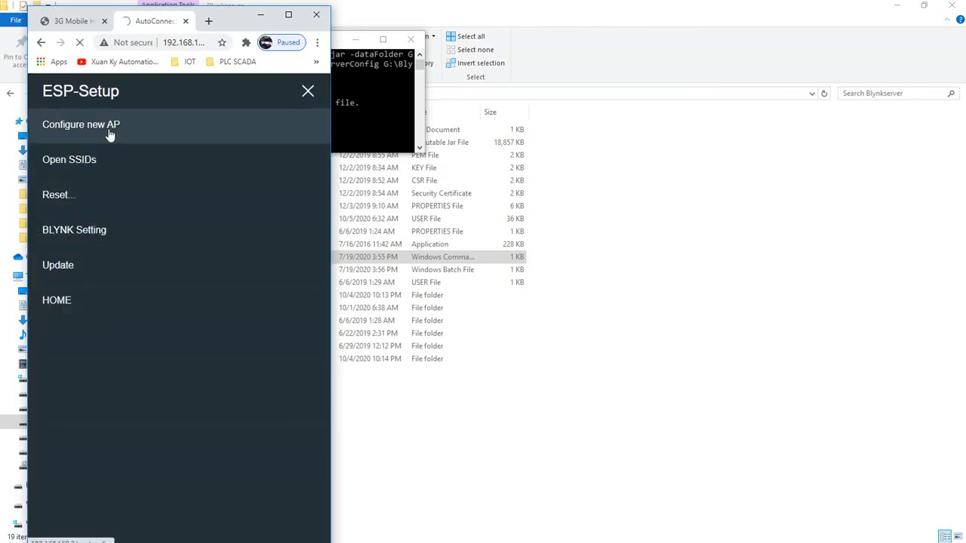
left_click(80, 125)
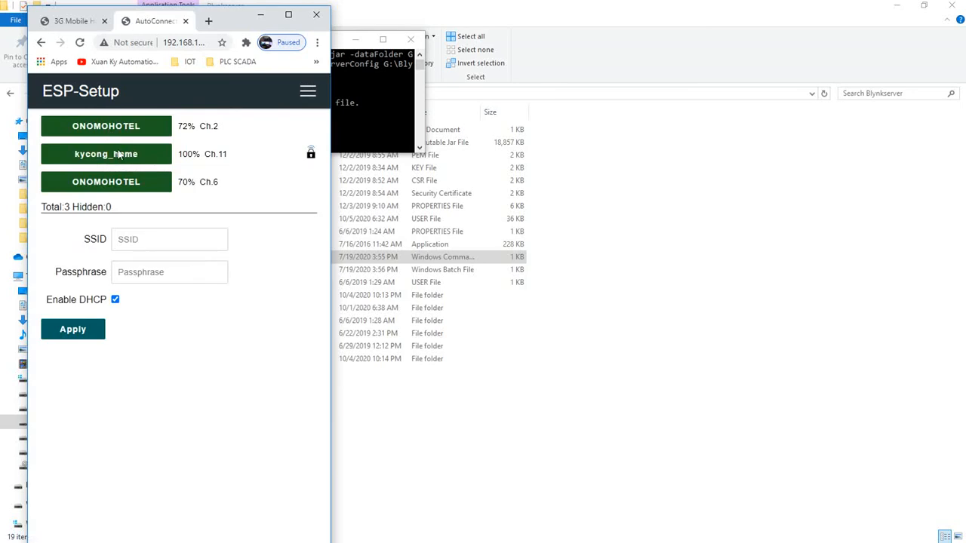
left_click(170, 240)
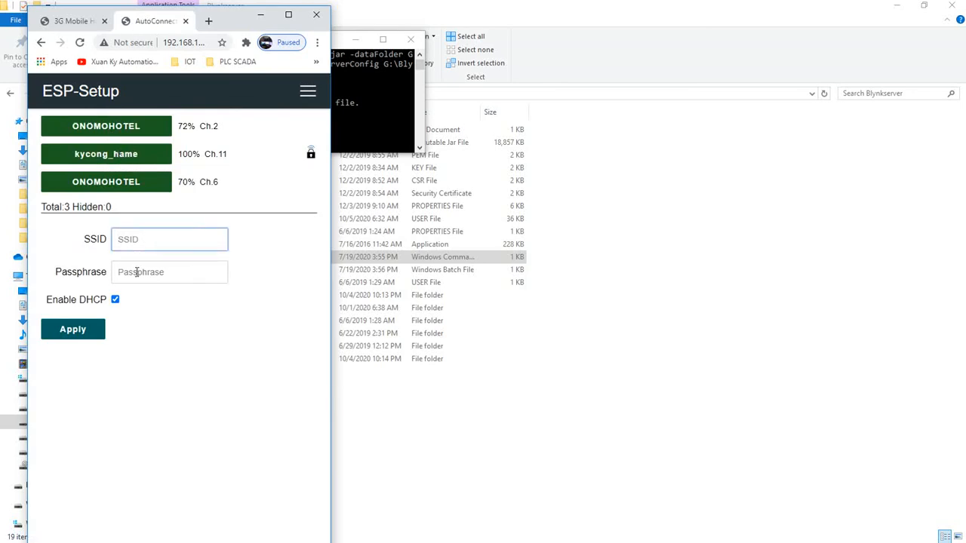
Step: View the saved Open SSIDs page, then return to the lighting panel home
left_click(307, 91)
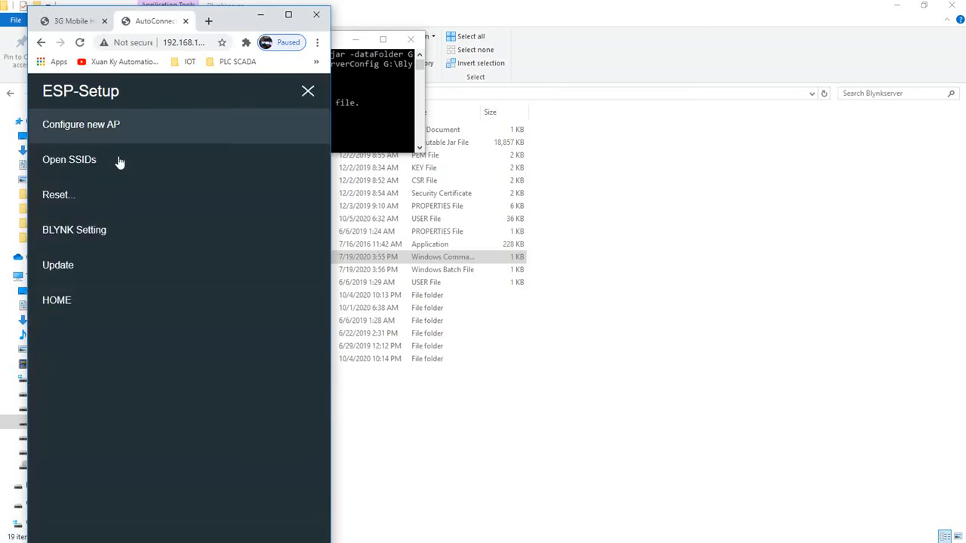
left_click(68, 159)
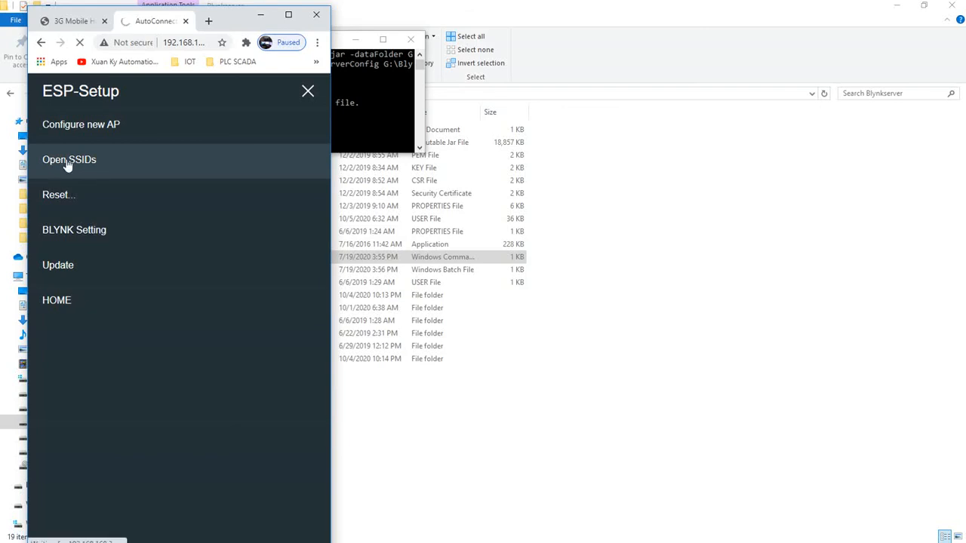
left_click(69, 159)
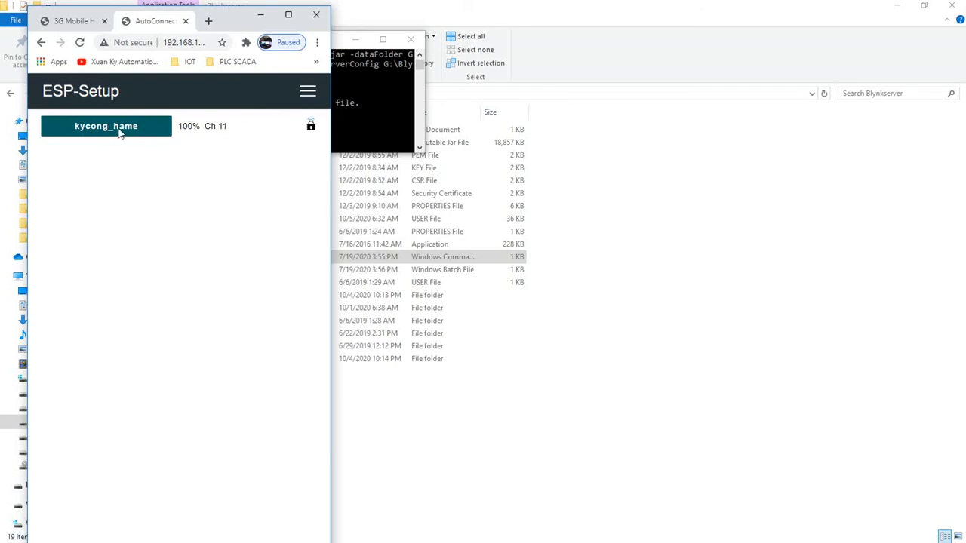
left_click(307, 90)
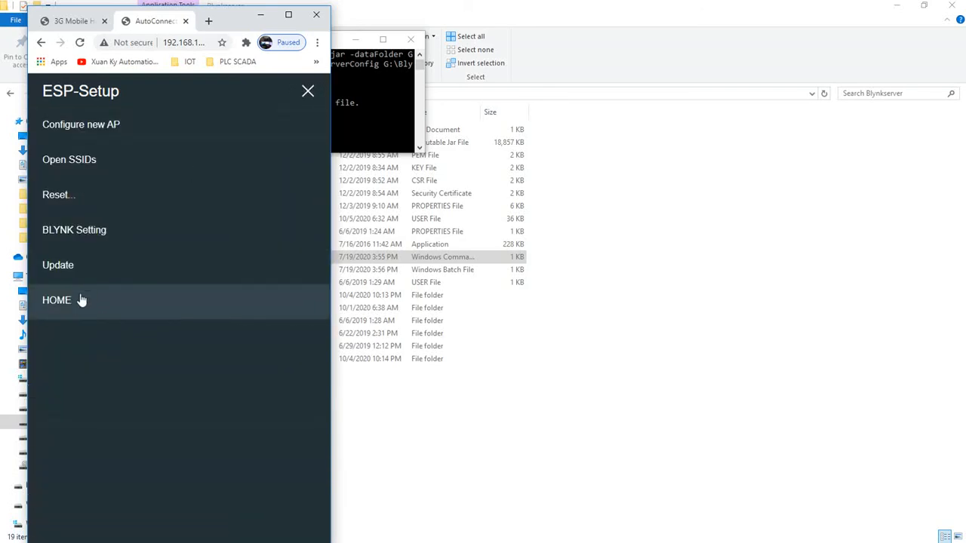
left_click(56, 300)
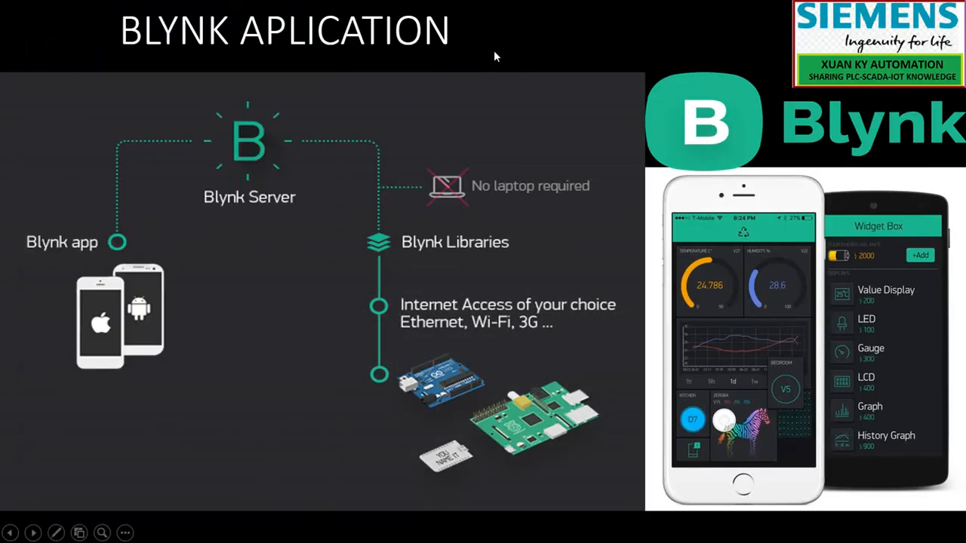
mouse_move(627, 70)
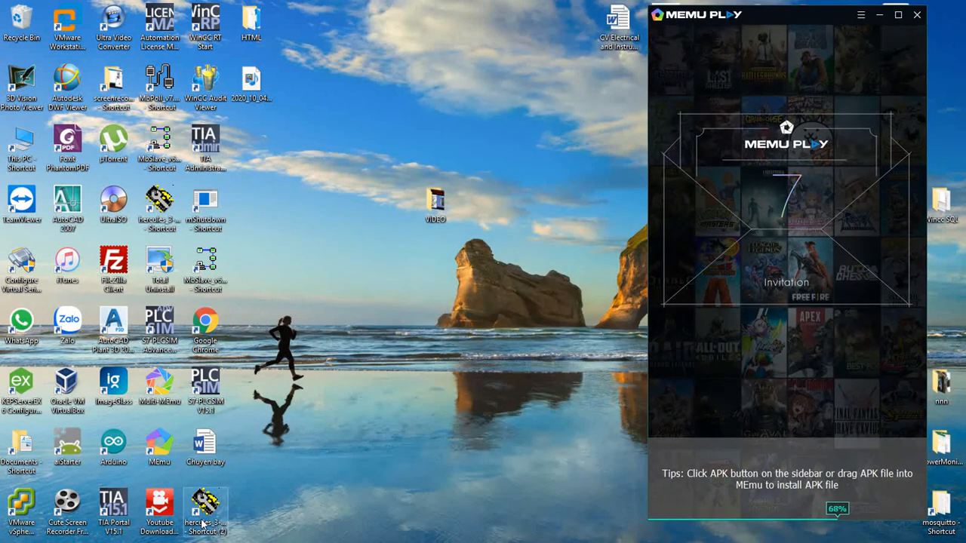
Step: Bring the Chrome lighting panel back on screen while MEmu Play boots
left_click(13, 532)
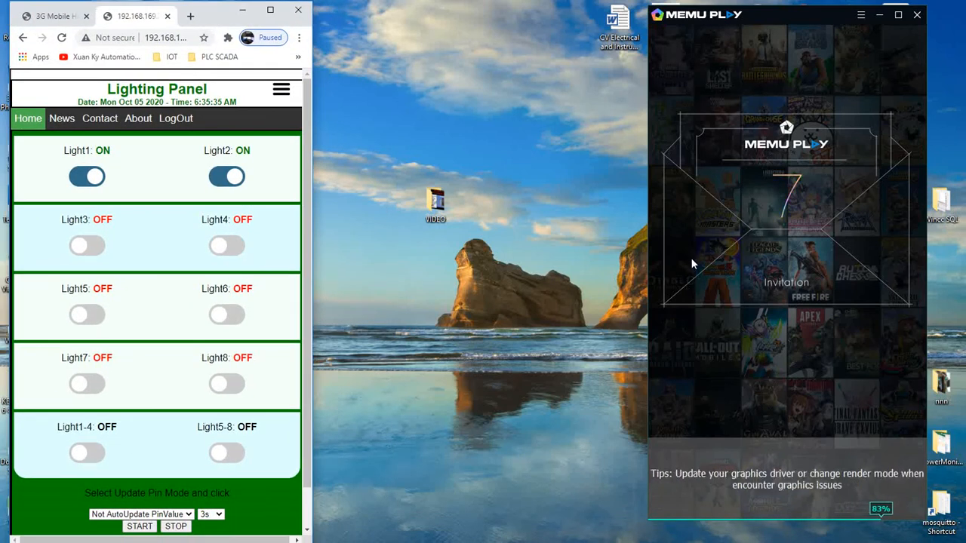
mouse_move(824, 295)
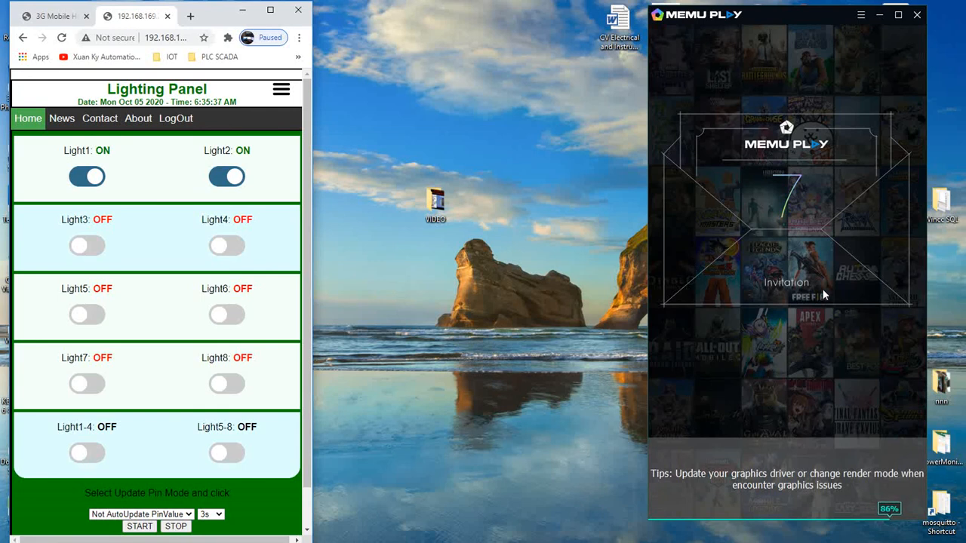
mouse_move(820, 354)
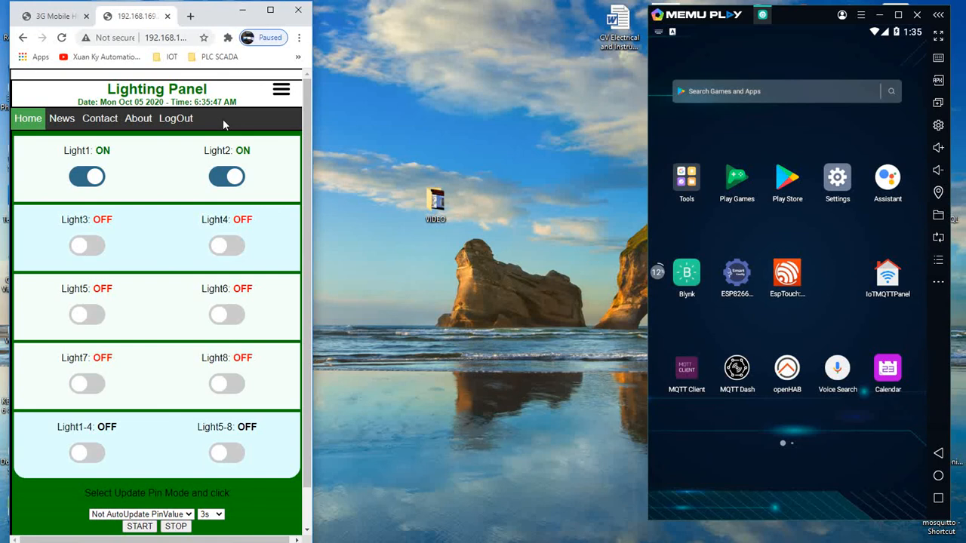
Step: Set the lighting panel's pin update mode to AutoUpdatePinValue
scroll("down", 3)
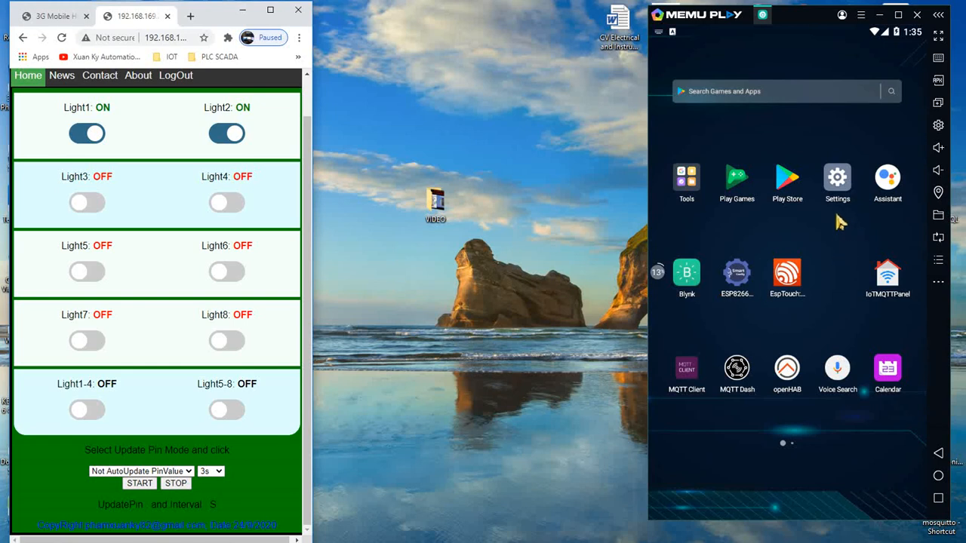
mouse_move(859, 250)
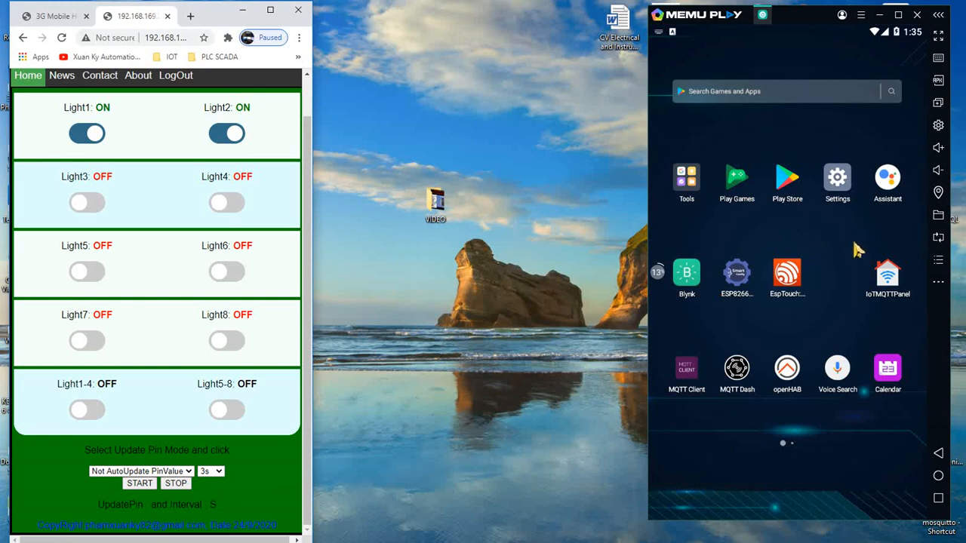
mouse_move(75, 134)
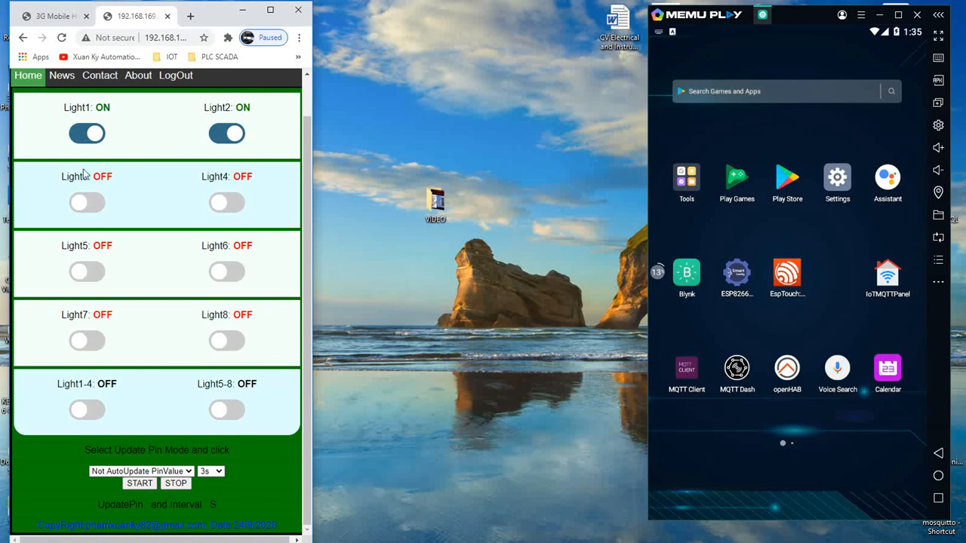
left_click(140, 471)
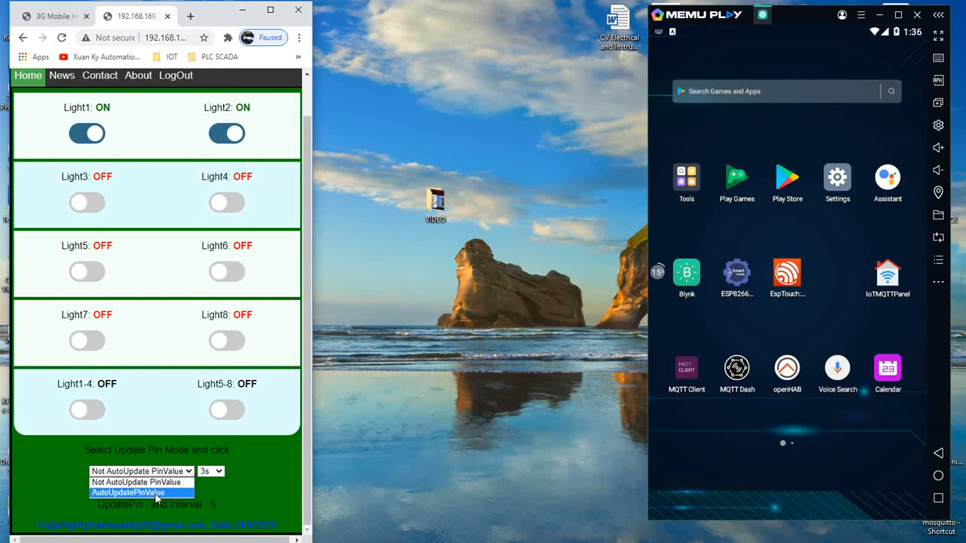
left_click(127, 492)
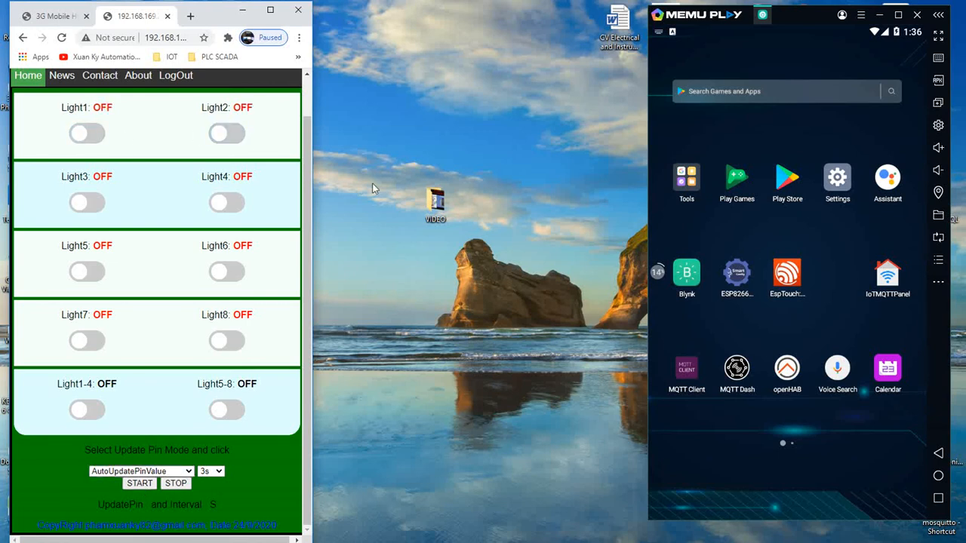
mouse_move(690, 292)
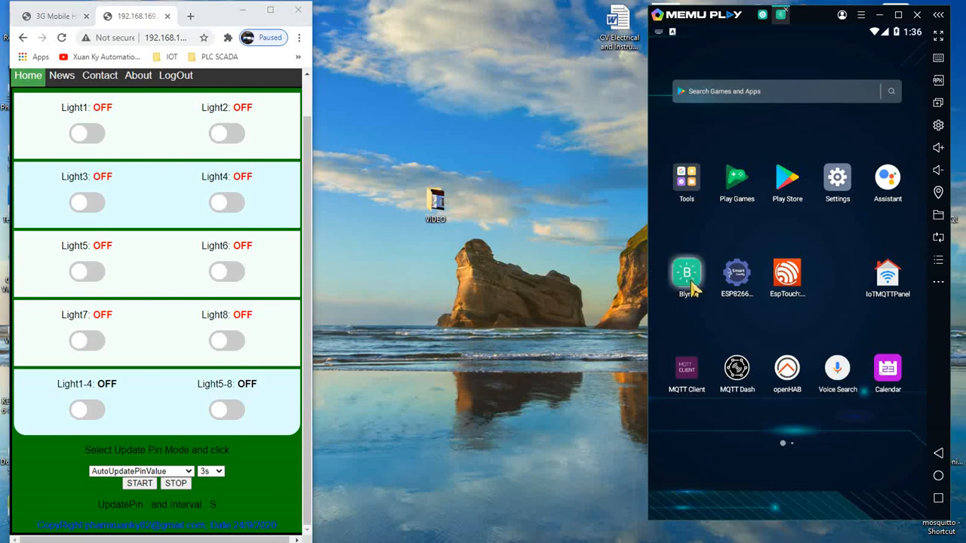
left_click(687, 272)
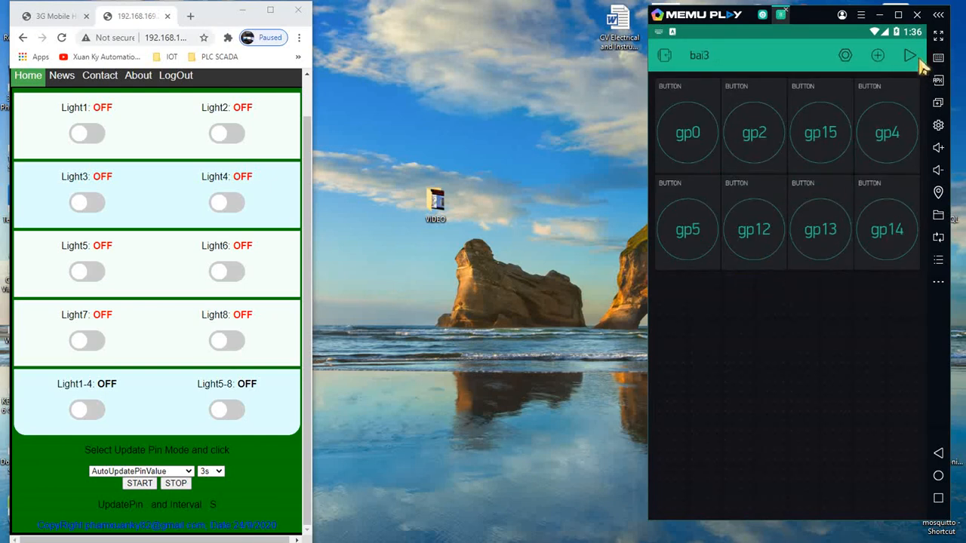
mouse_move(683, 77)
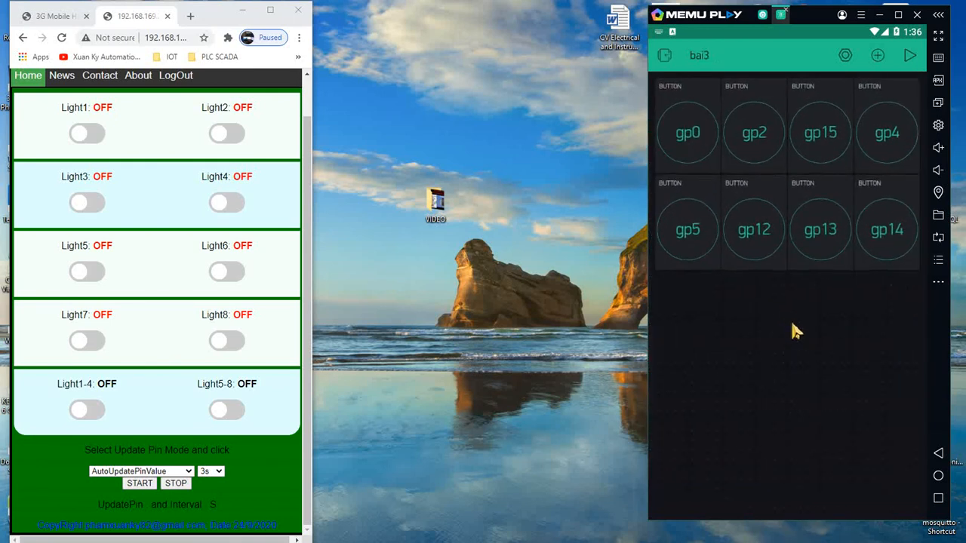
mouse_move(908, 188)
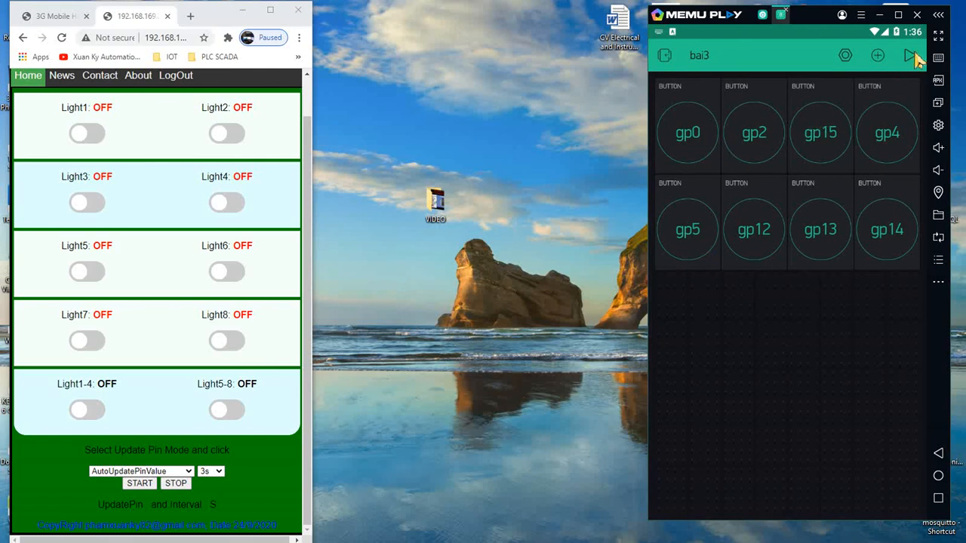
Step: Run the bai3 project and toggle the gp4, gp5 and gp14 light buttons off
left_click(910, 55)
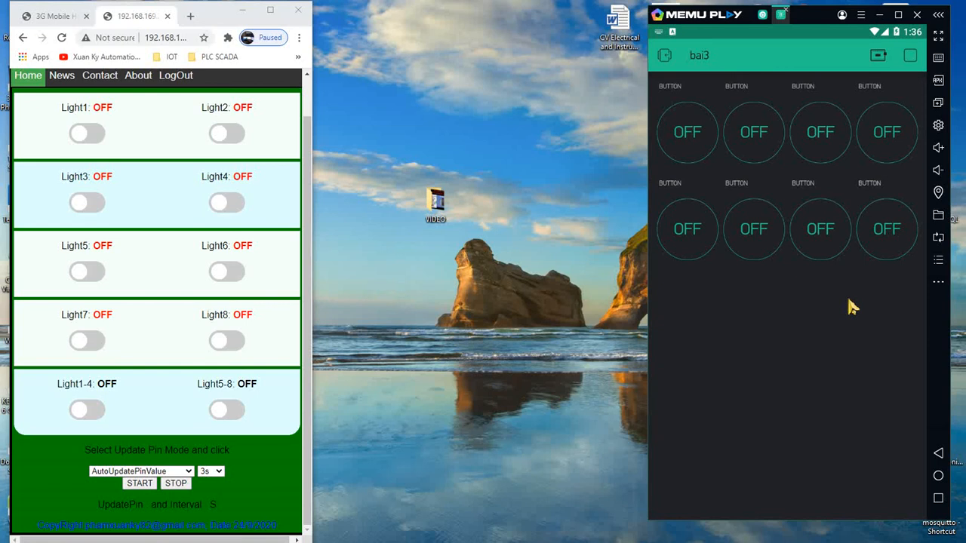
mouse_move(698, 140)
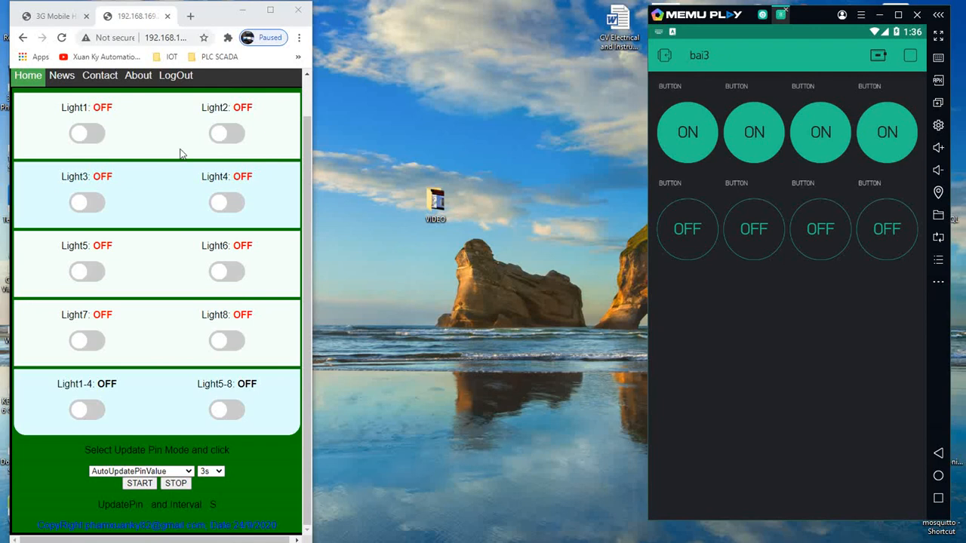
mouse_move(71, 49)
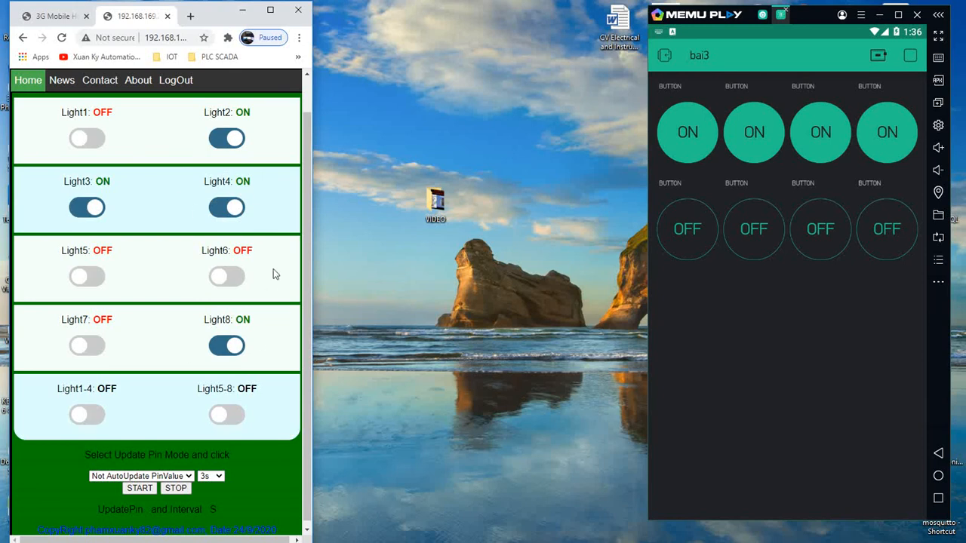
mouse_move(302, 348)
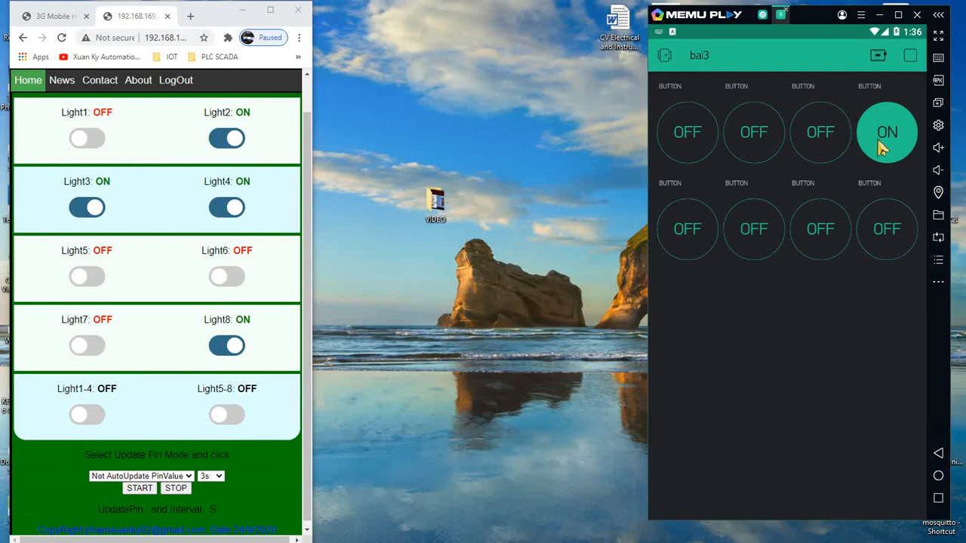
left_click(887, 132)
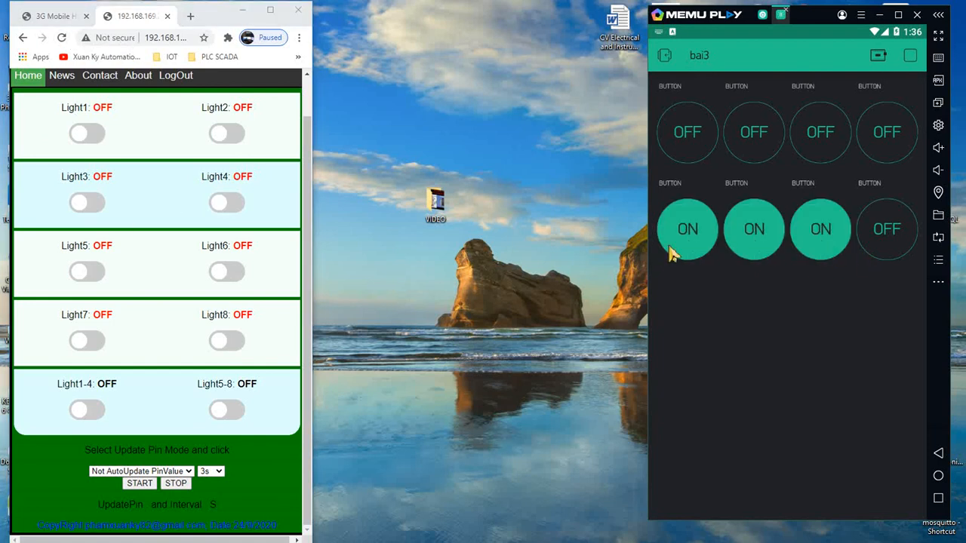
left_click(887, 229)
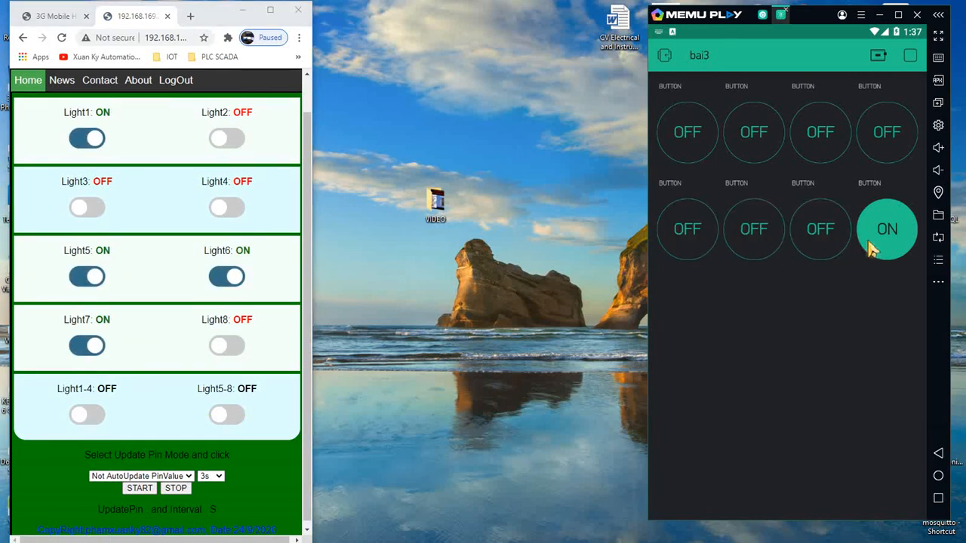
left_click(886, 229)
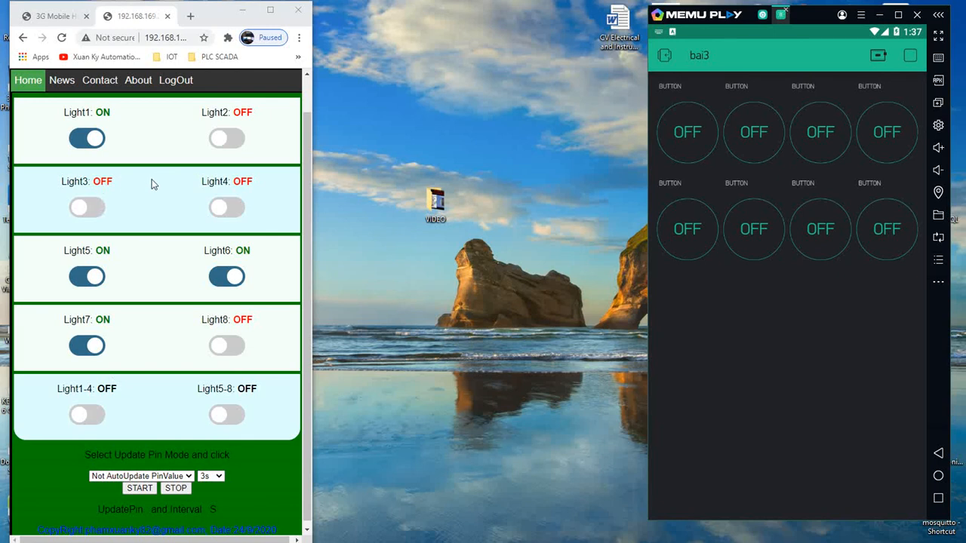
mouse_move(699, 189)
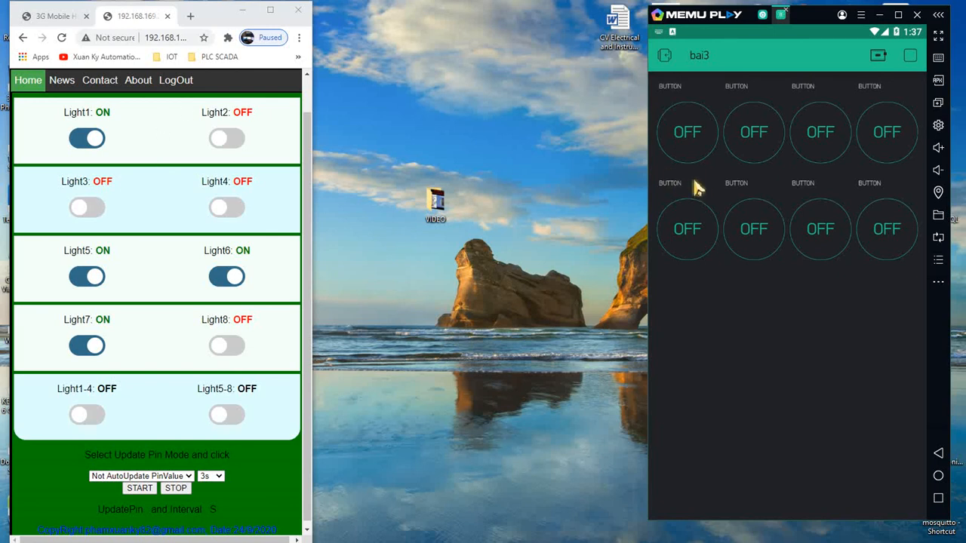
mouse_move(264, 142)
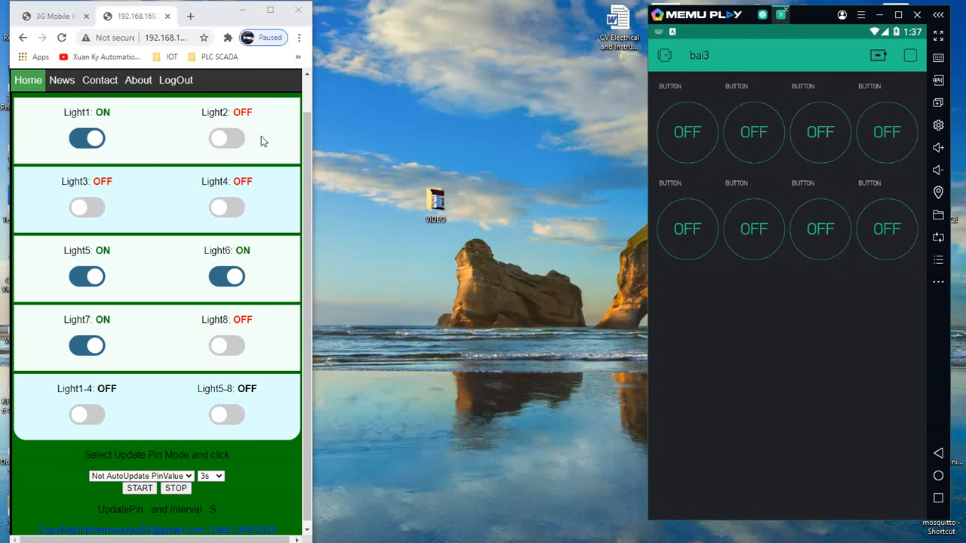
mouse_move(151, 508)
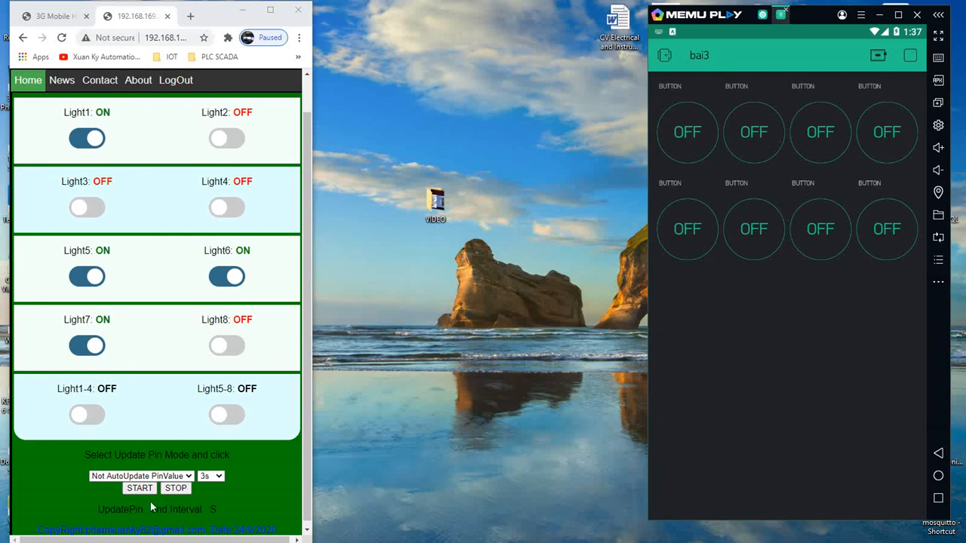
Step: Start AutoUpdatePinValue mode on the ESP8266 page with the 3s interval
left_click(141, 476)
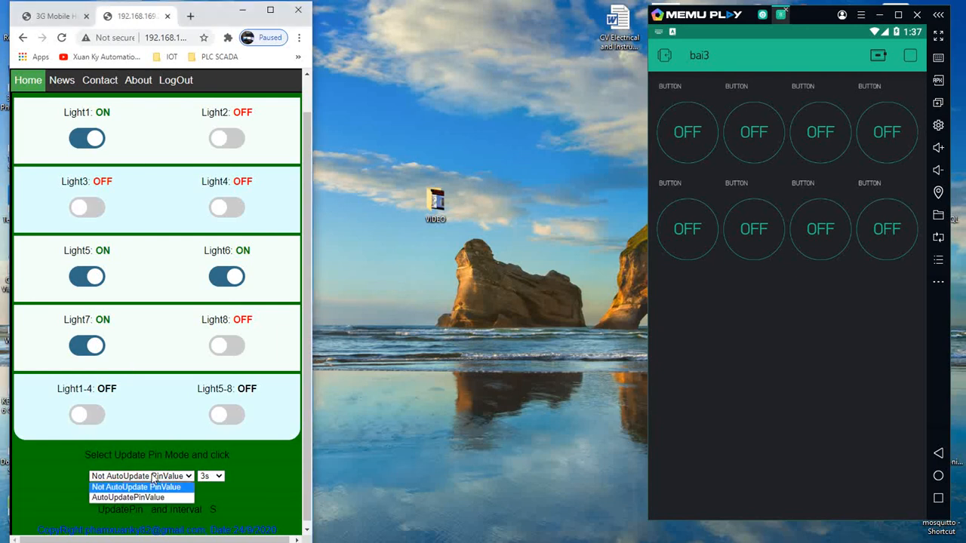
left_click(128, 498)
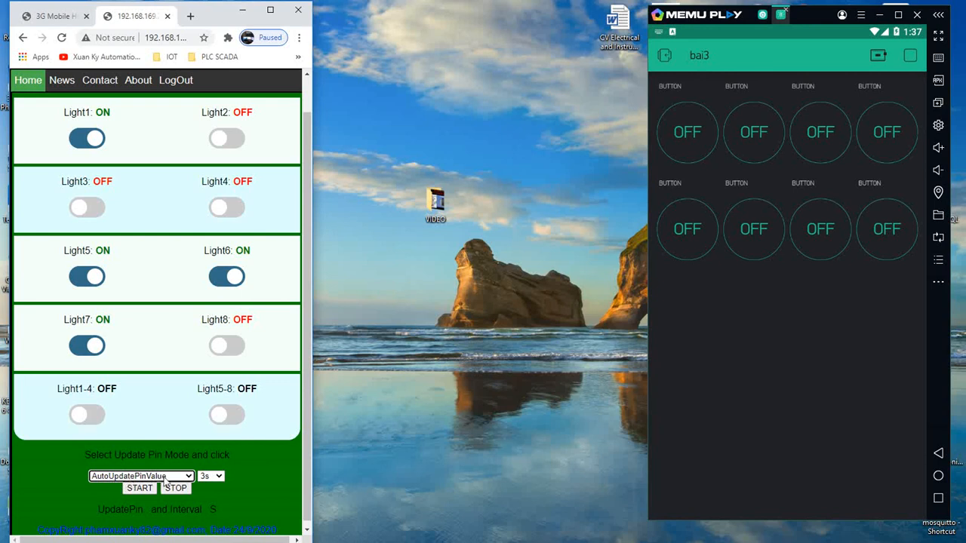
left_click(139, 488)
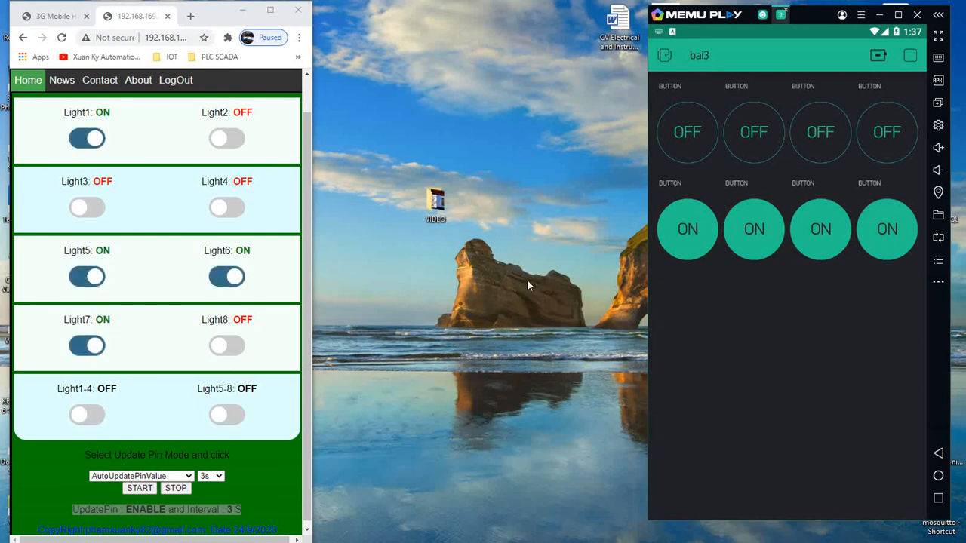
Step: Toggle lights from Blynk, switching gp5, gp2 and gp15 on while the page syncs
left_click(887, 229)
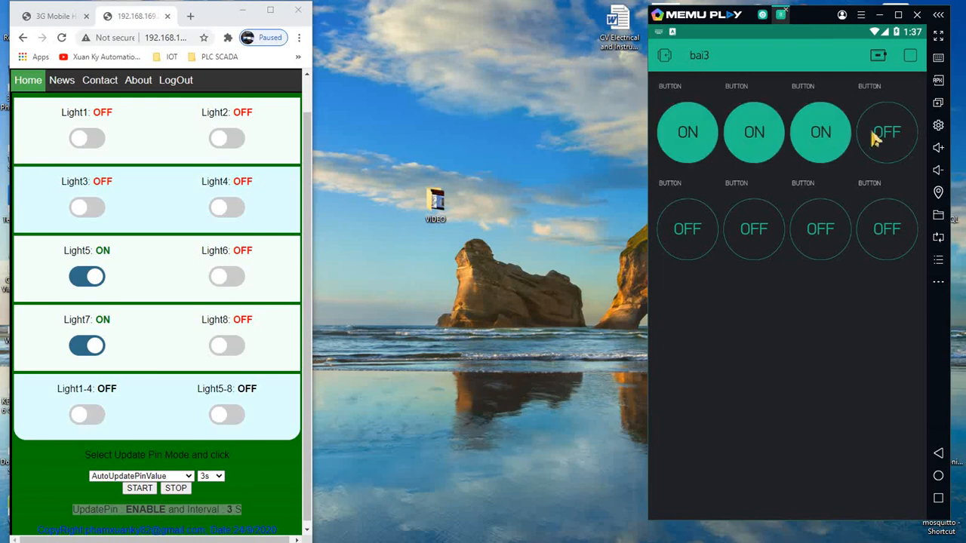
left_click(887, 132)
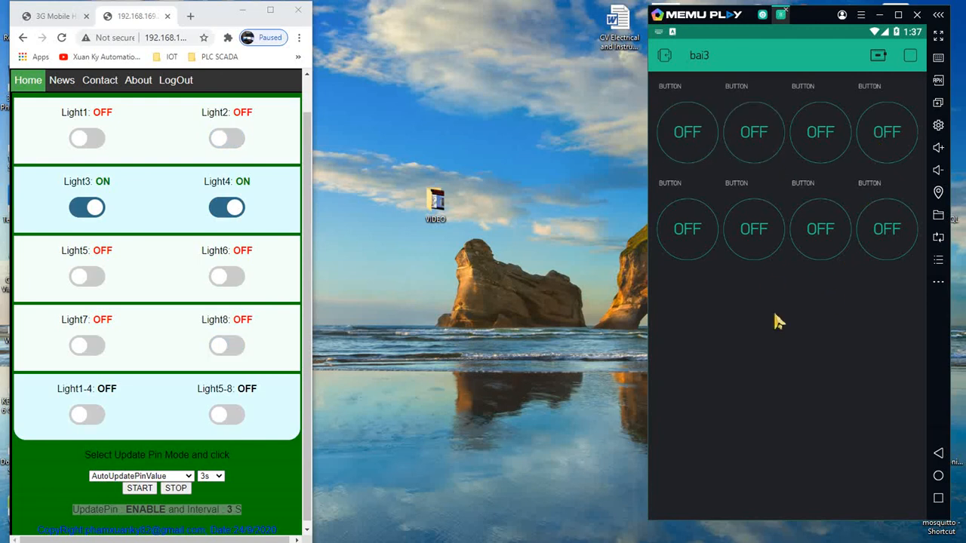
left_click(687, 229)
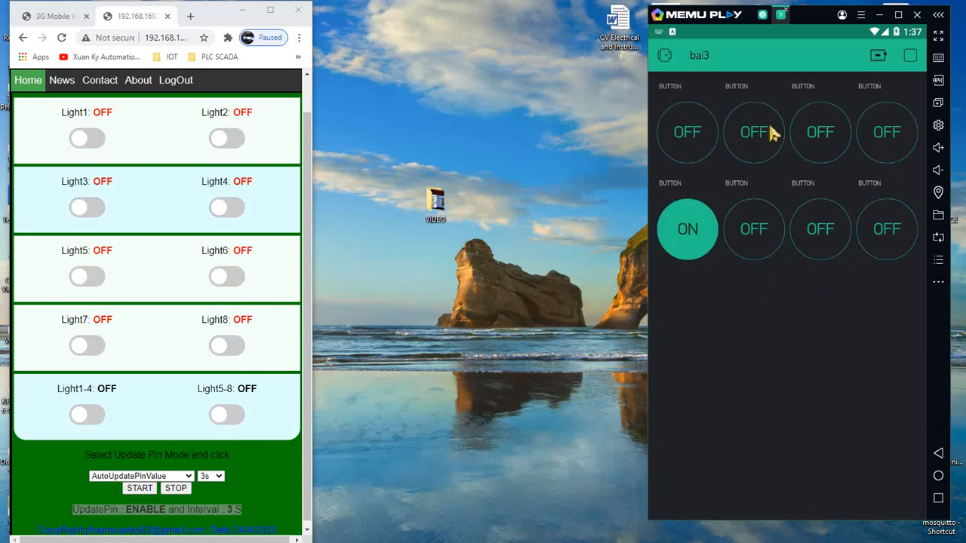
left_click(755, 132)
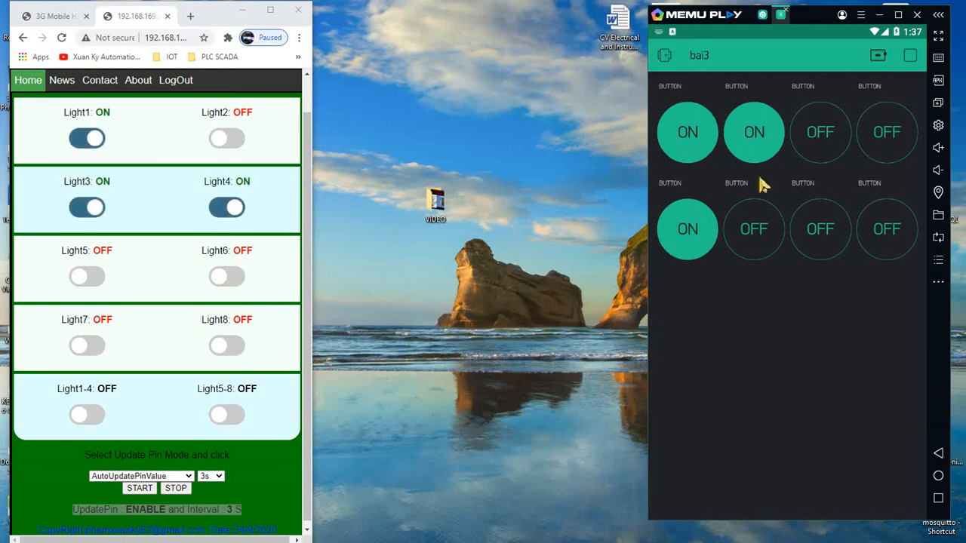
left_click(821, 132)
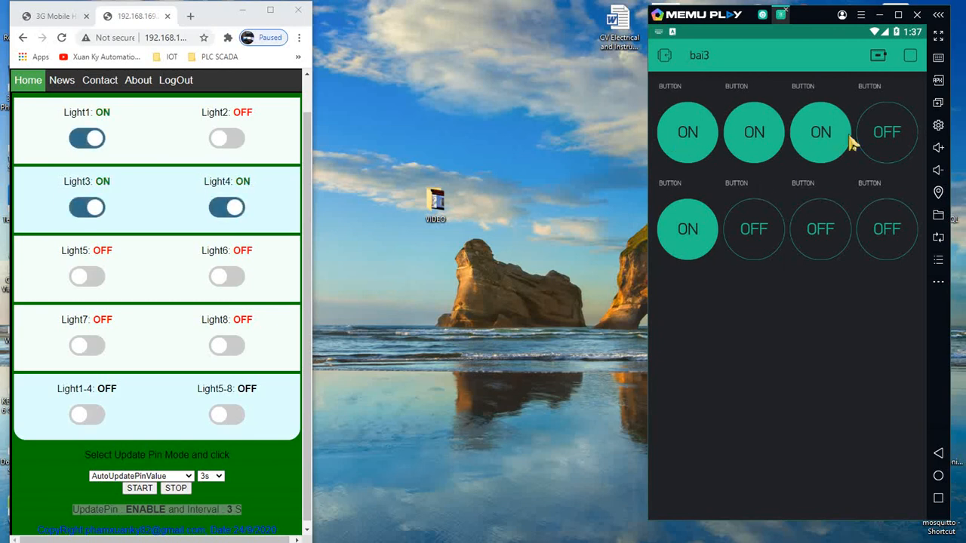
left_click(886, 132)
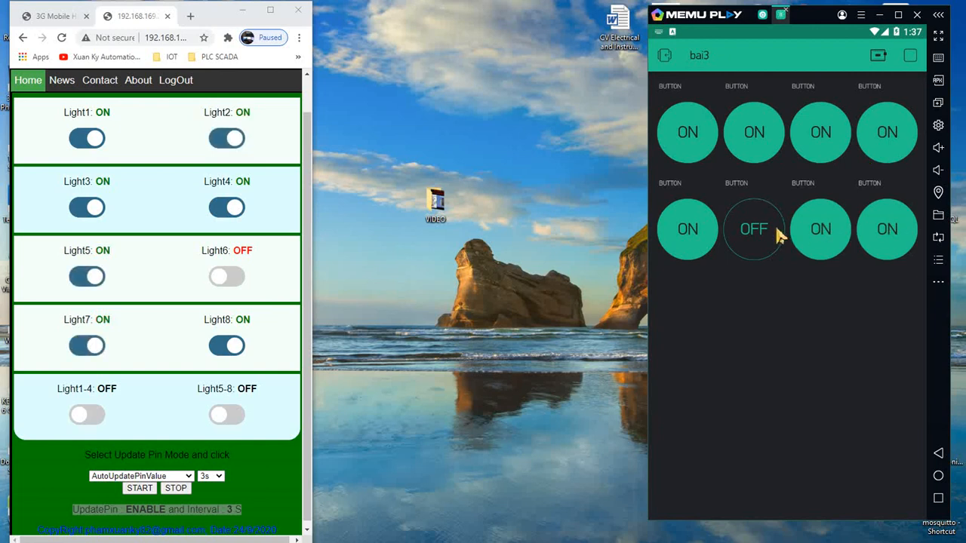
Step: Turn the remaining Blynk lights off and return to the IoT automation diagram
left_click(754, 229)
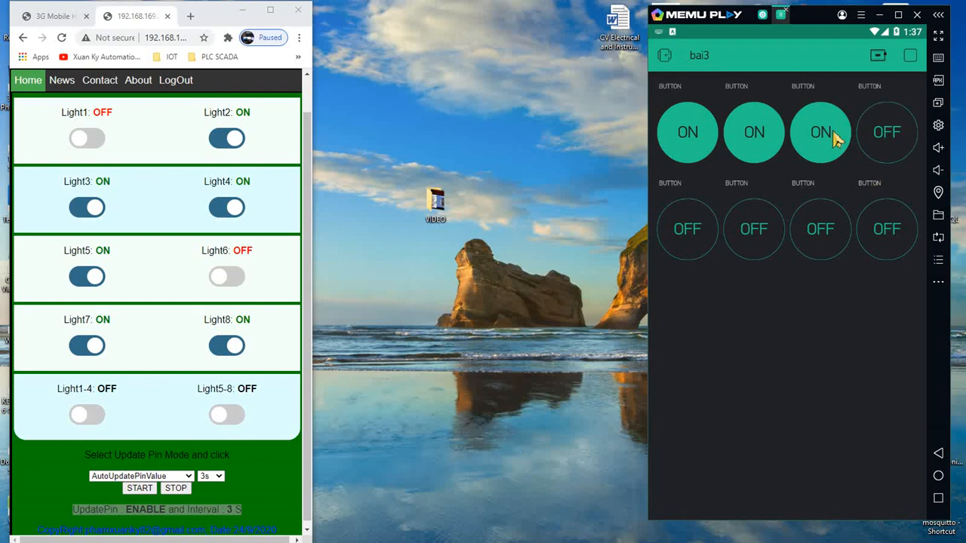
left_click(819, 132)
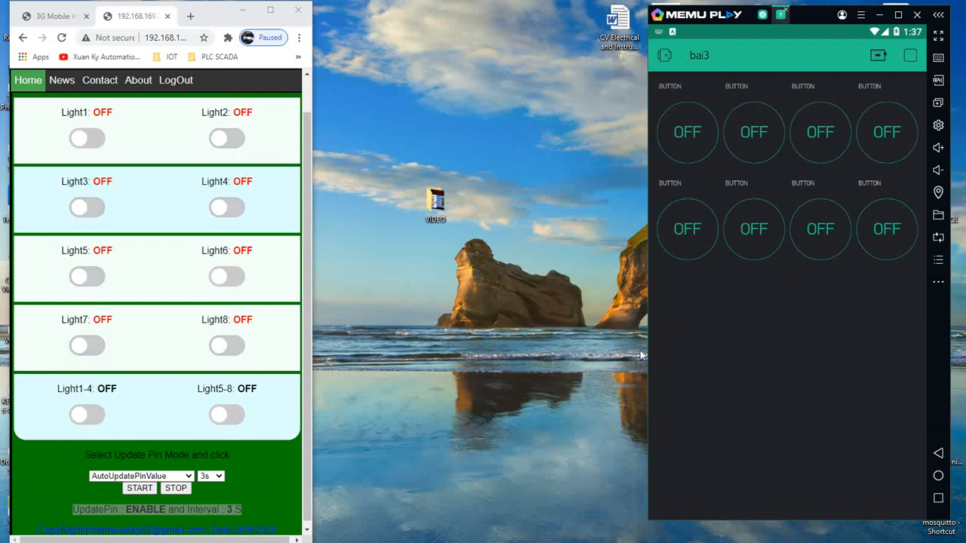
mouse_move(555, 540)
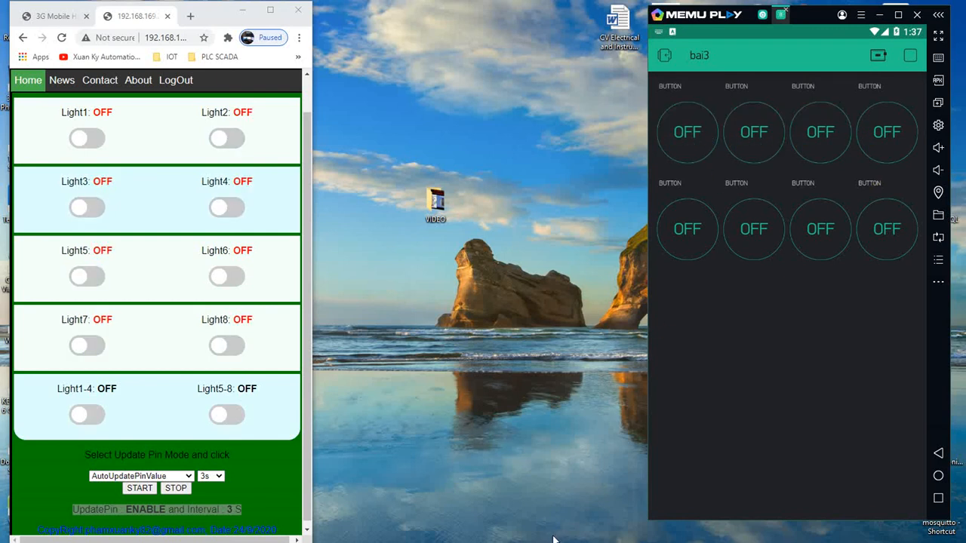
left_click(12, 532)
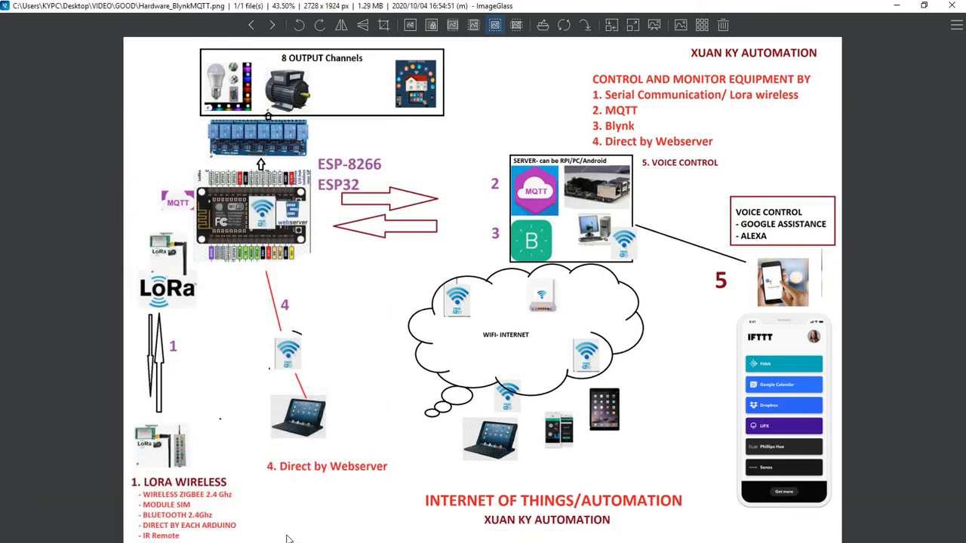
Step: Open the Windows Start menu, dismiss it, and reopen the app list over the diagram
left_click(12, 532)
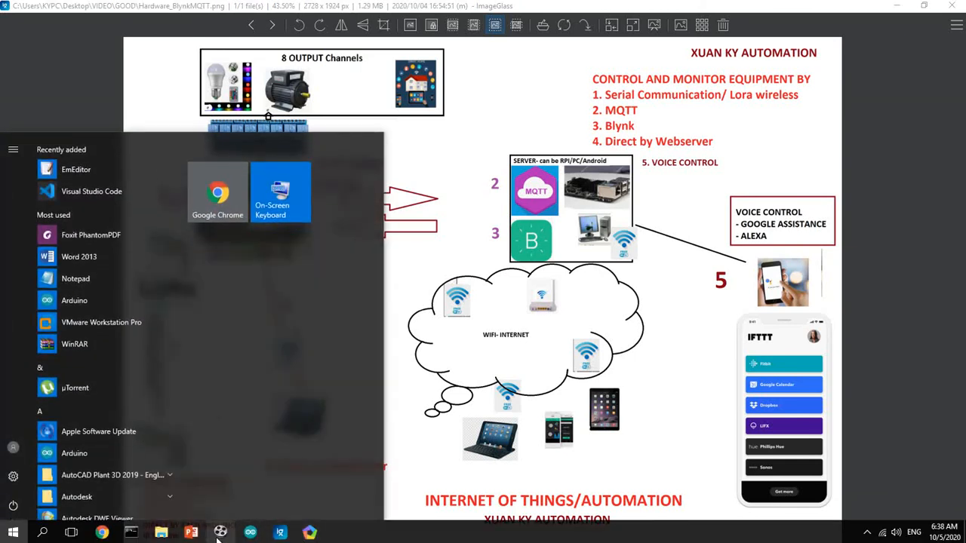
left_click(280, 533)
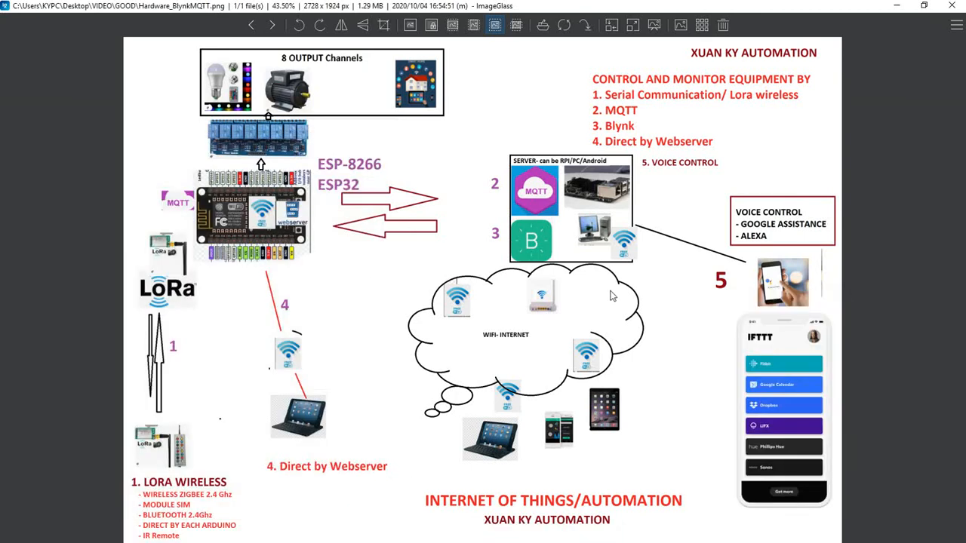
left_click(12, 532)
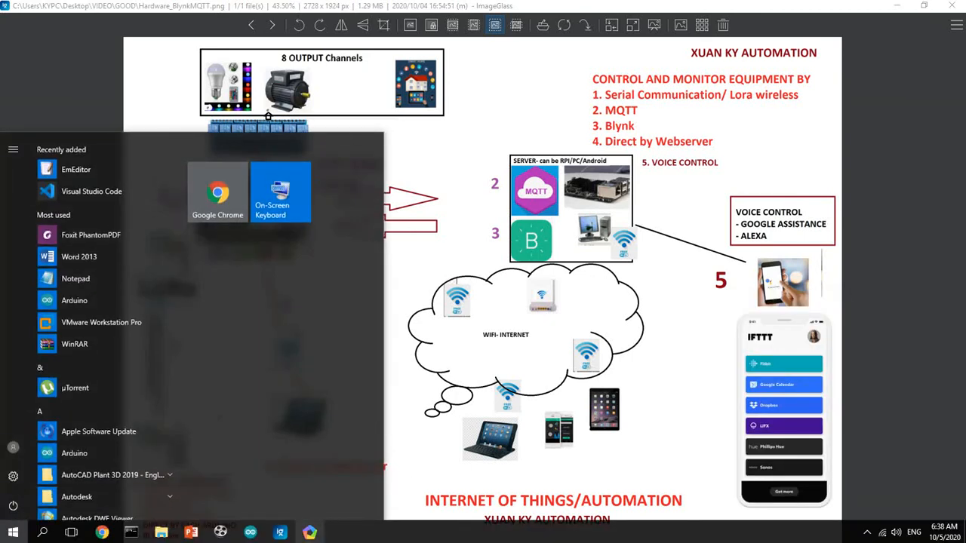